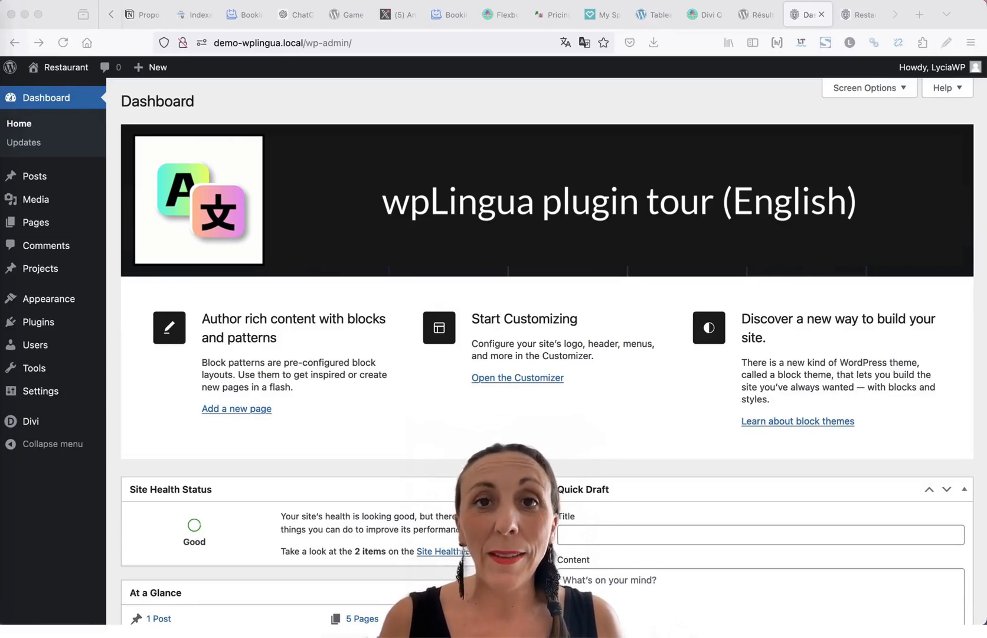
mouse_move(38, 322)
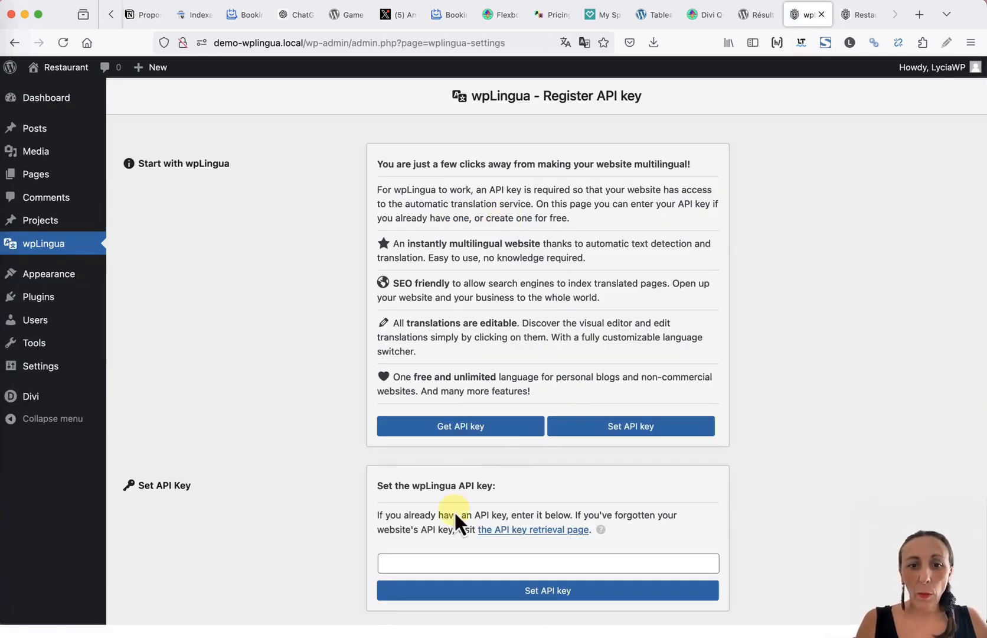
mouse_move(469, 429)
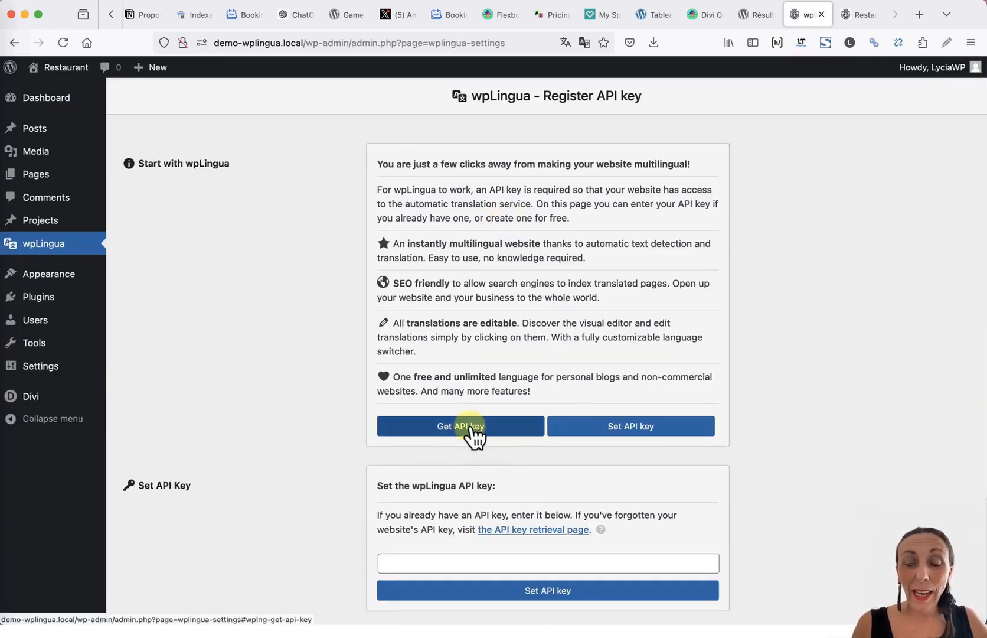
Fill the wpLingua registration form, choosing the target language, to get a free API key.
click(460, 426)
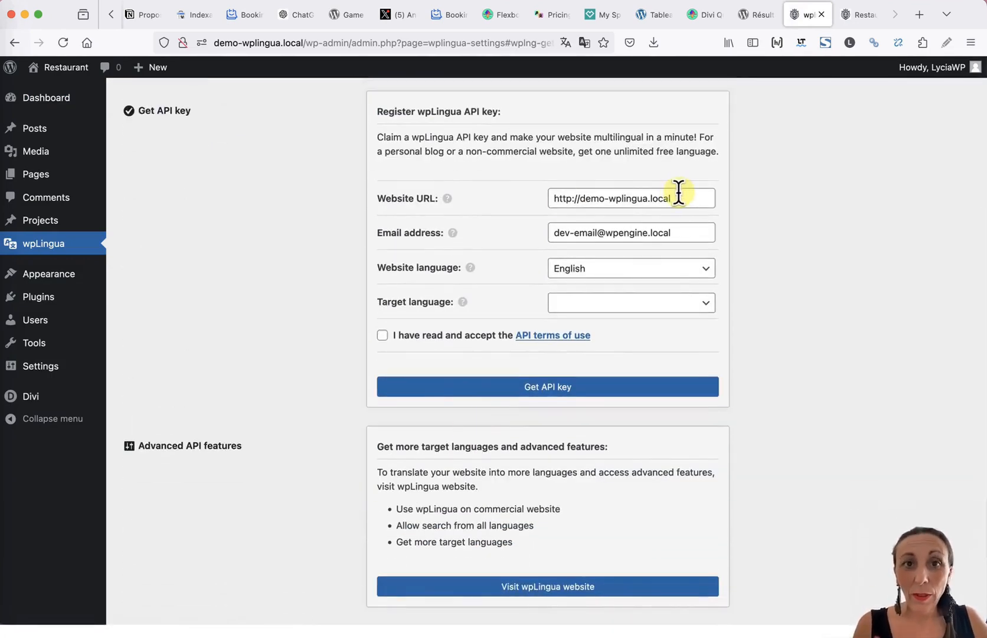
mouse_move(590, 233)
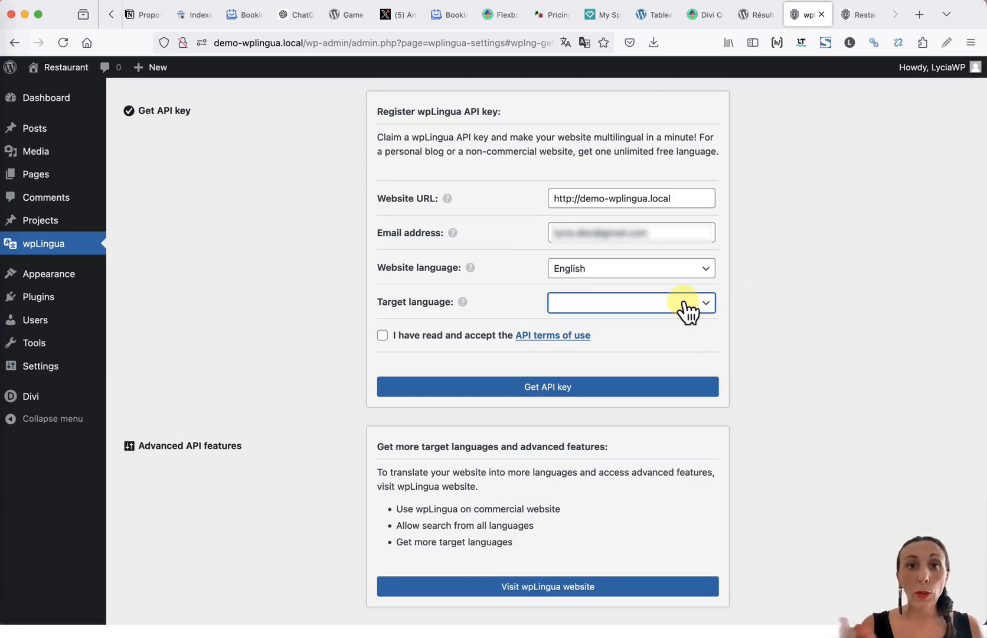
click(548, 387)
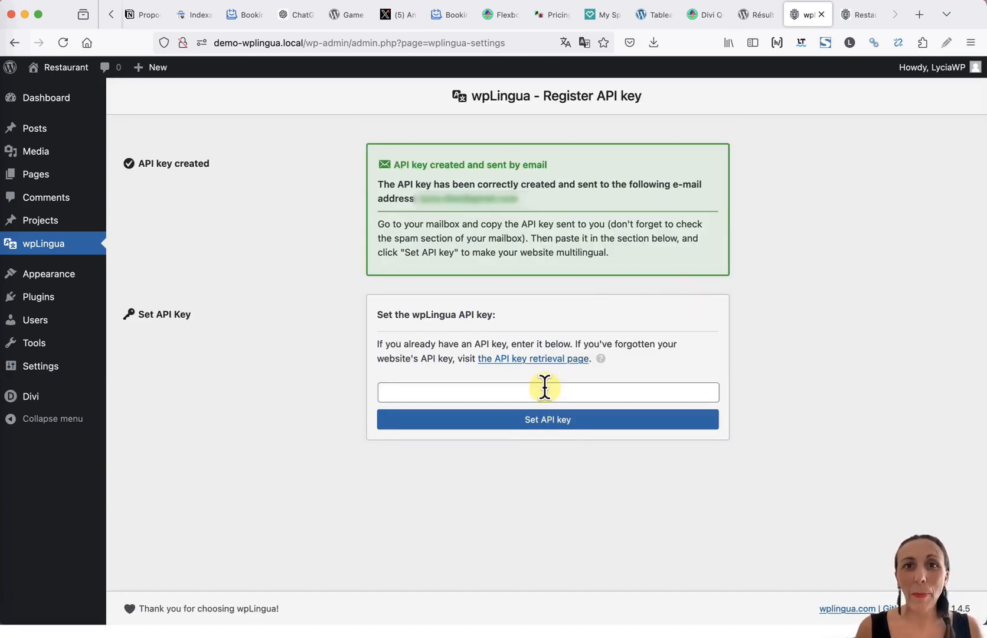
mouse_move(293, 219)
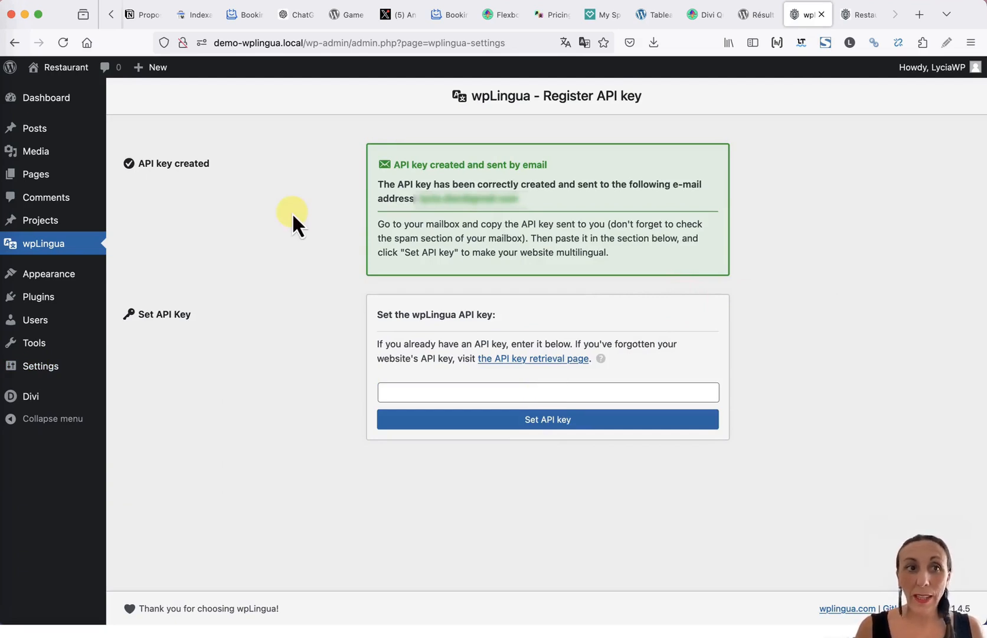
Enter the emailed API key and submit it to enable French translation.
click(548, 392)
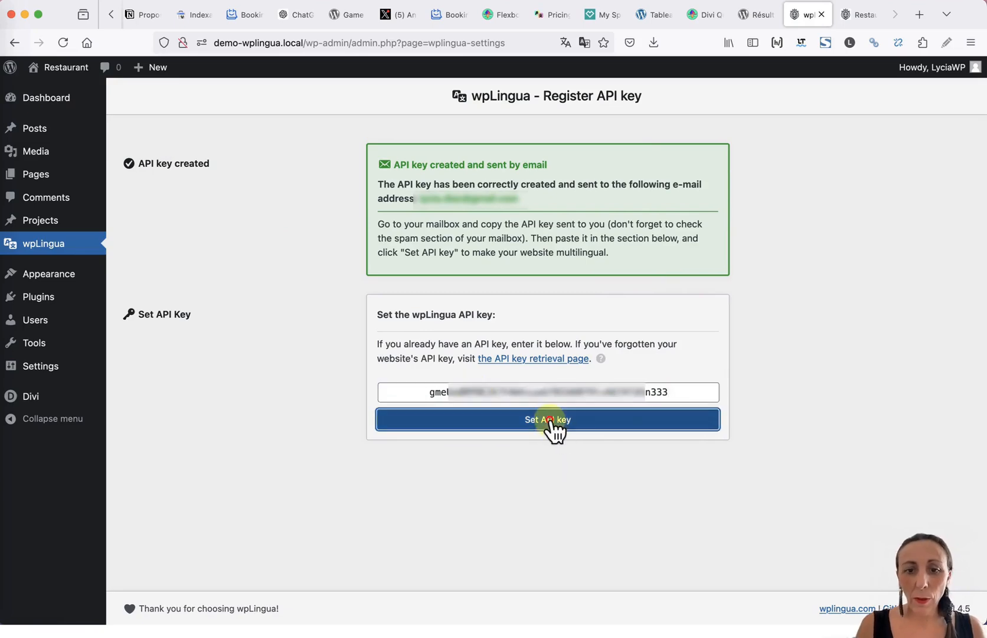
click(547, 419)
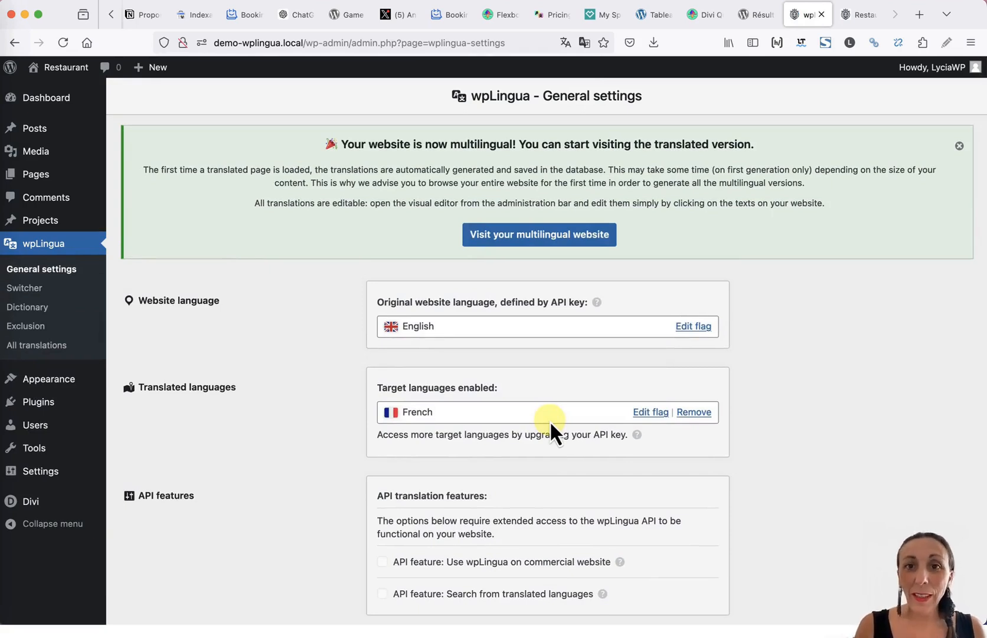
Open the French /fr/ homepage and scroll through its translated headings and menu.
click(539, 235)
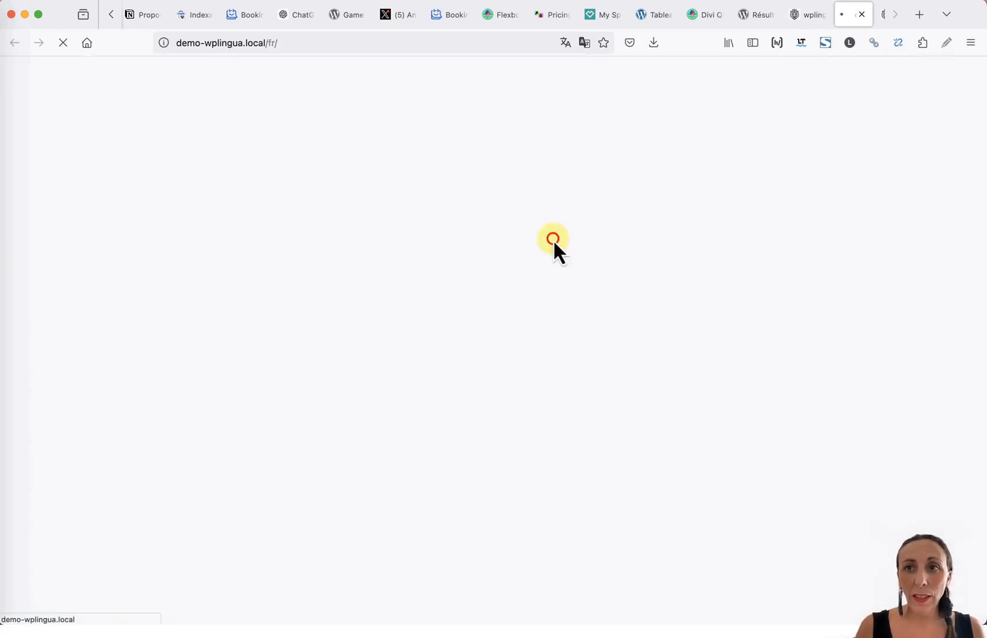
click(318, 43)
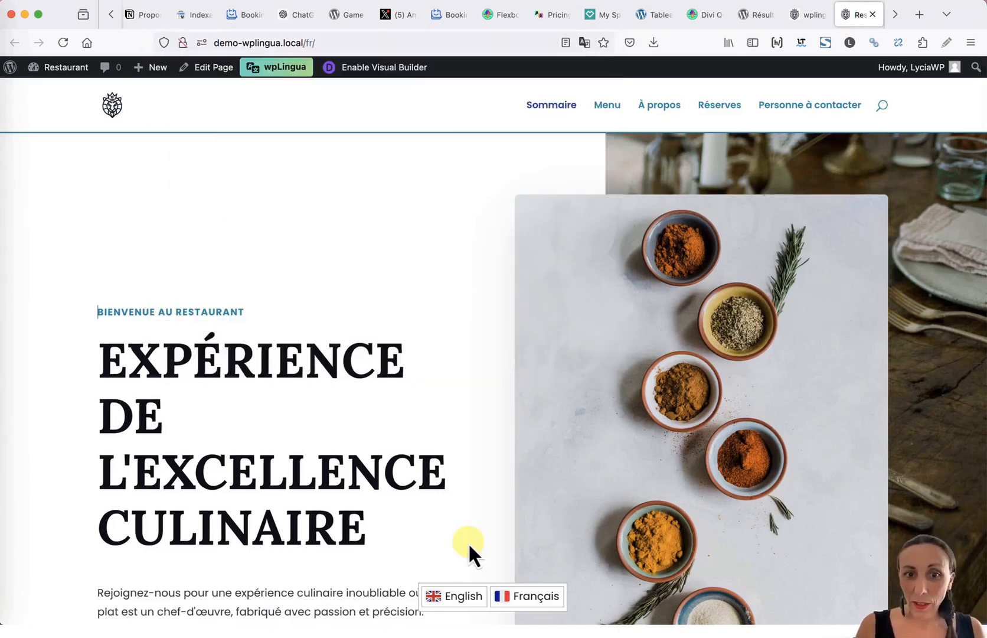
scroll(down, 3)
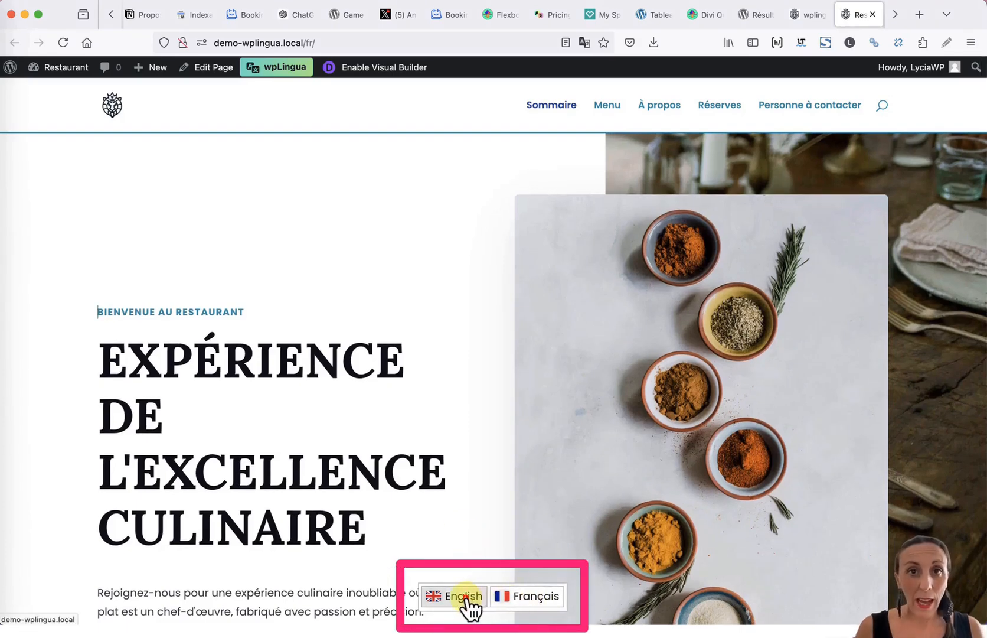
click(461, 594)
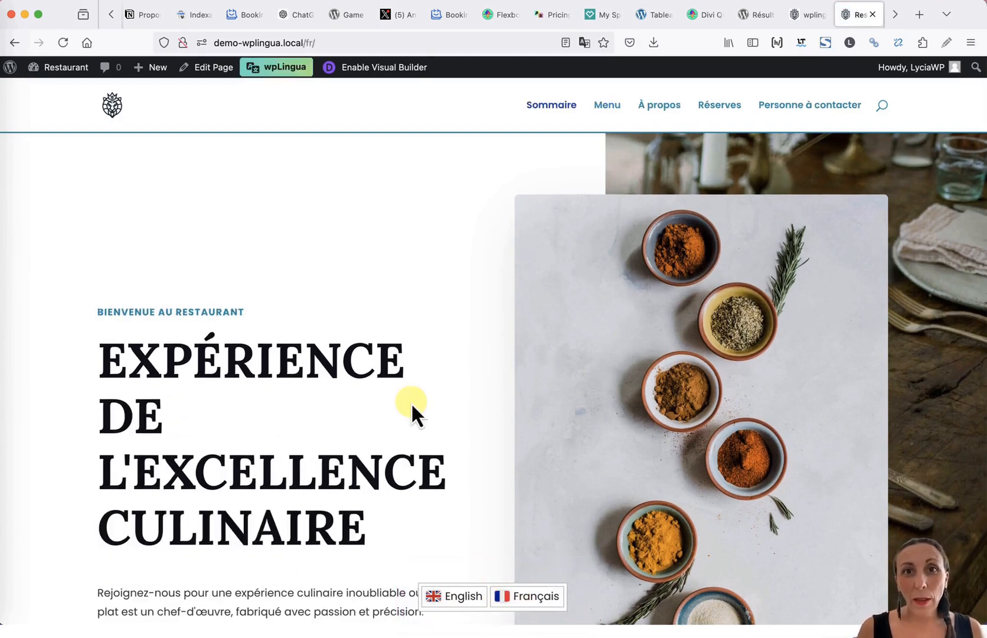
mouse_move(636, 284)
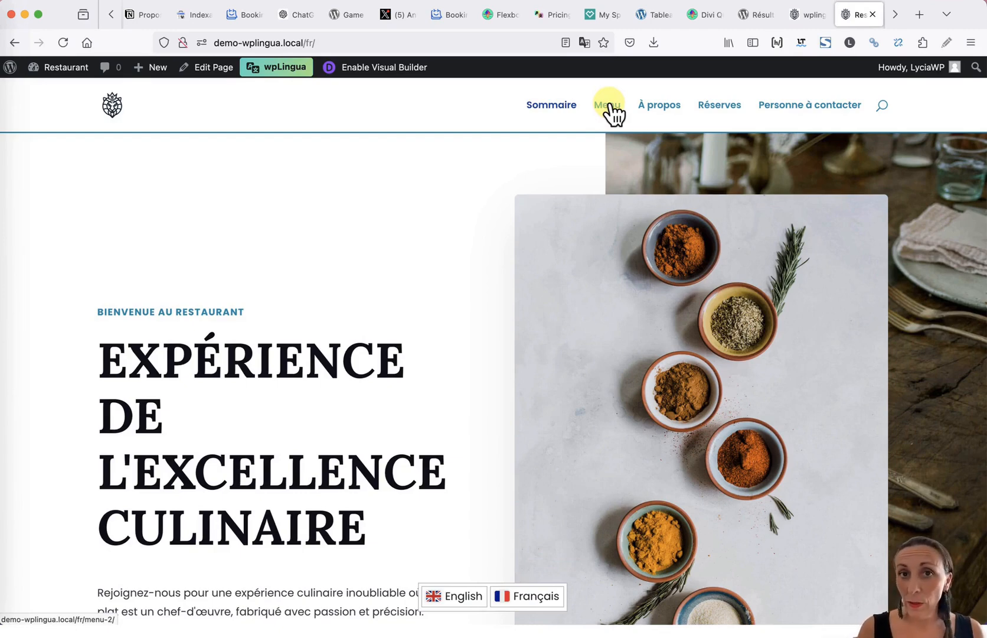
Review the translated French Menu page, then the À propos page.
click(608, 104)
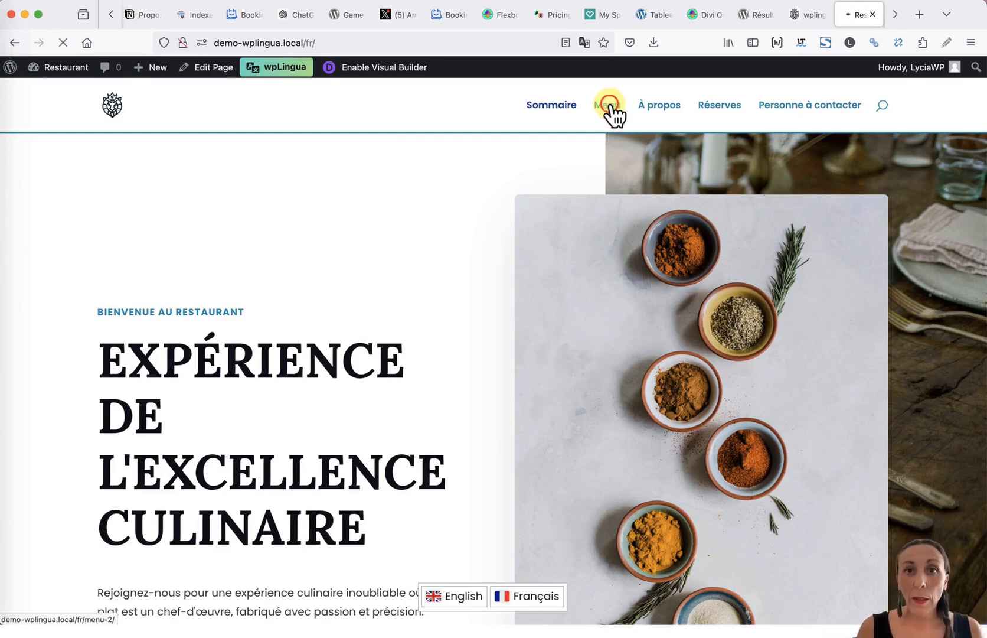
click(608, 104)
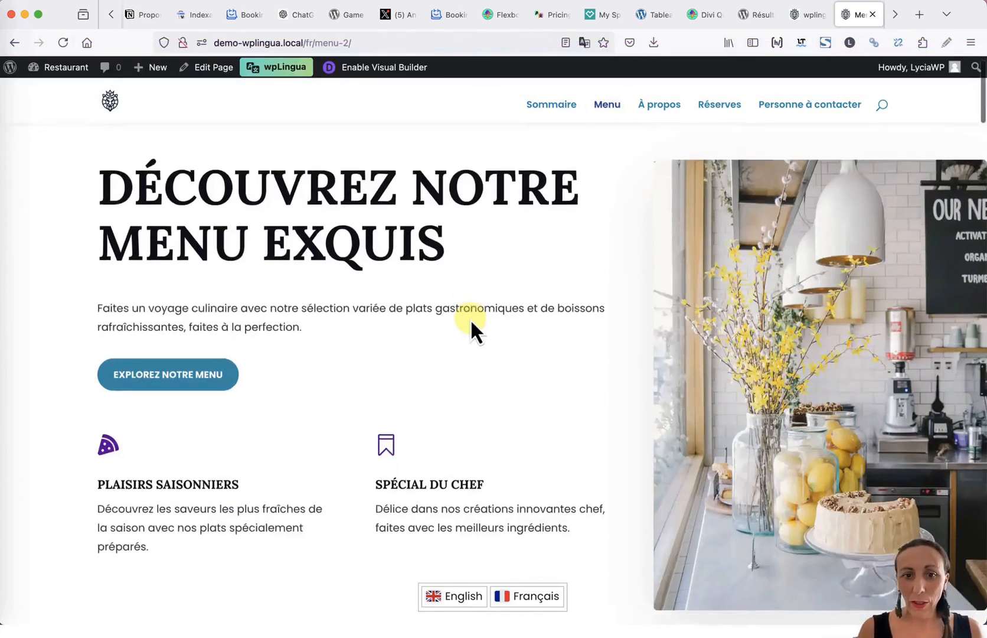
scroll(down, 3)
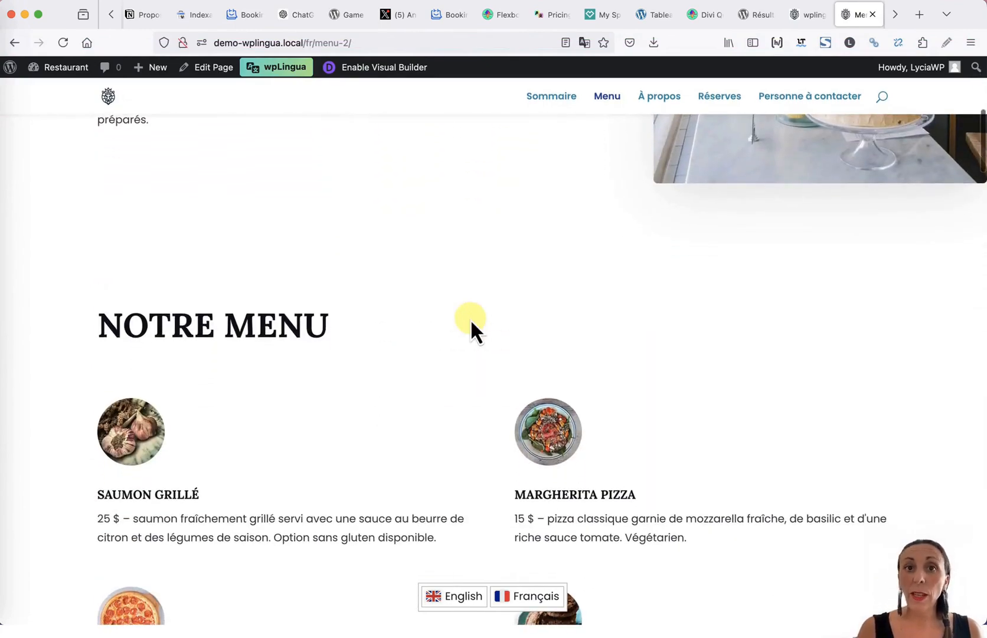
click(667, 105)
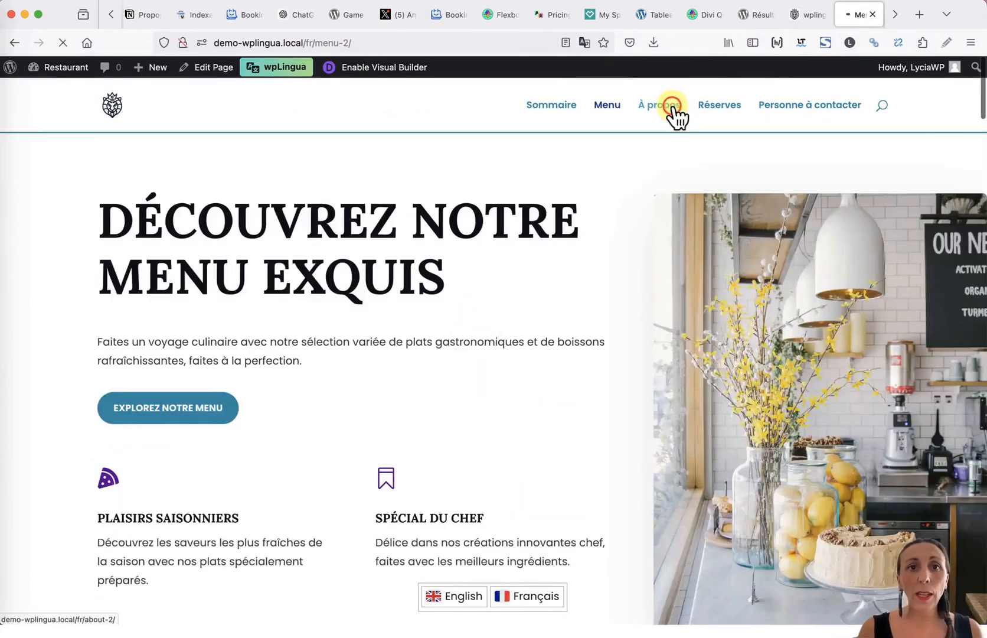
click(662, 104)
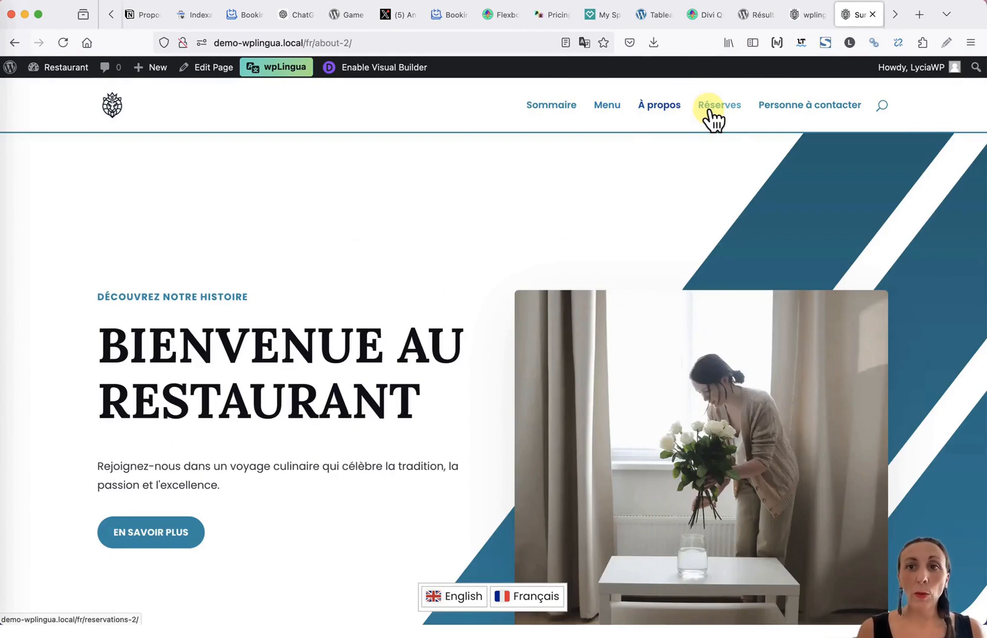
mouse_move(806, 28)
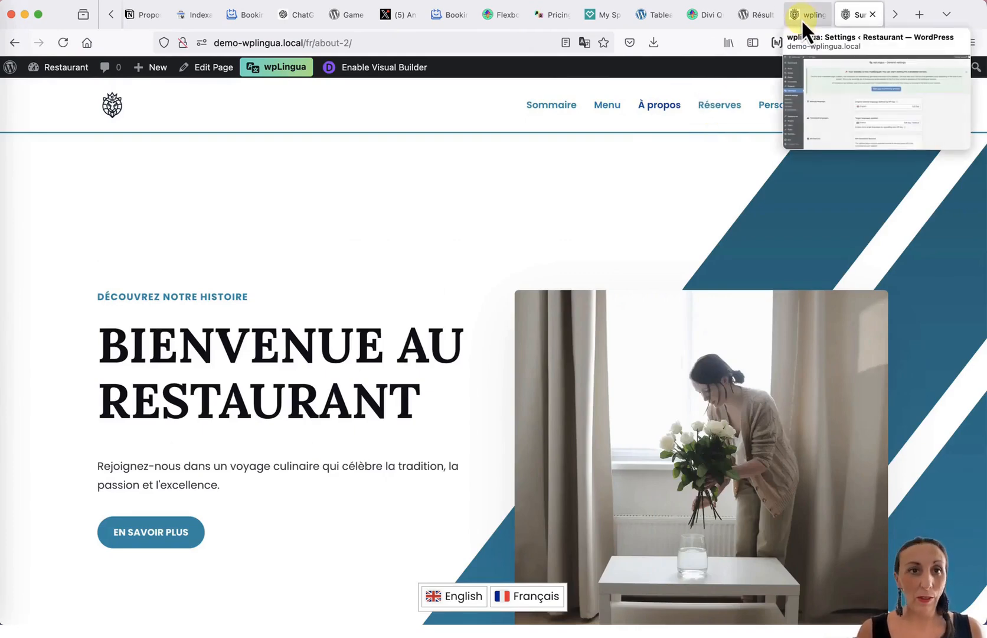
Back on wpLingua General settings, close the 'Your website is now multilingual' notice.
click(806, 15)
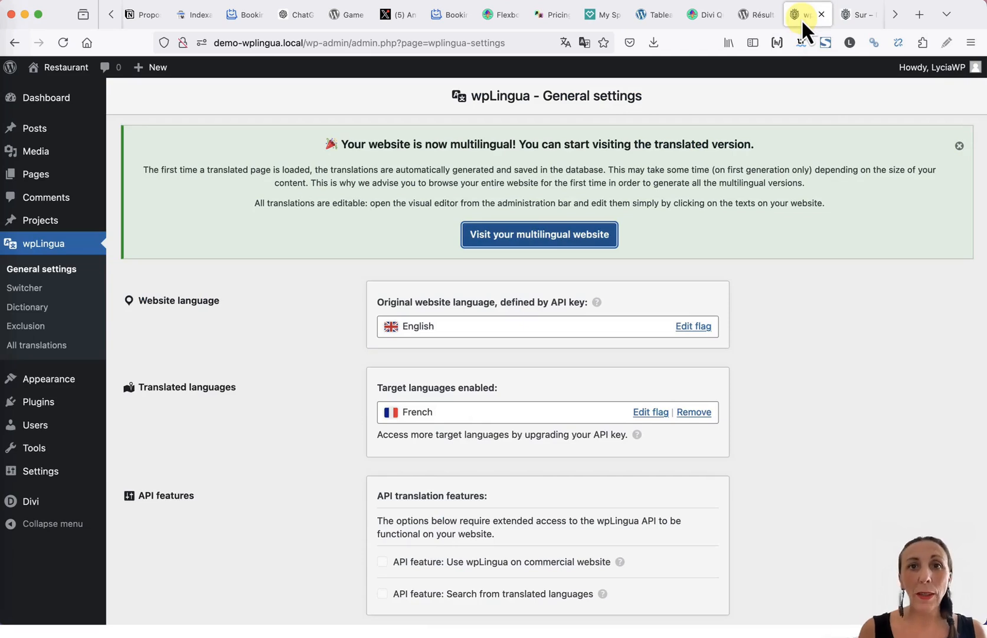
click(960, 146)
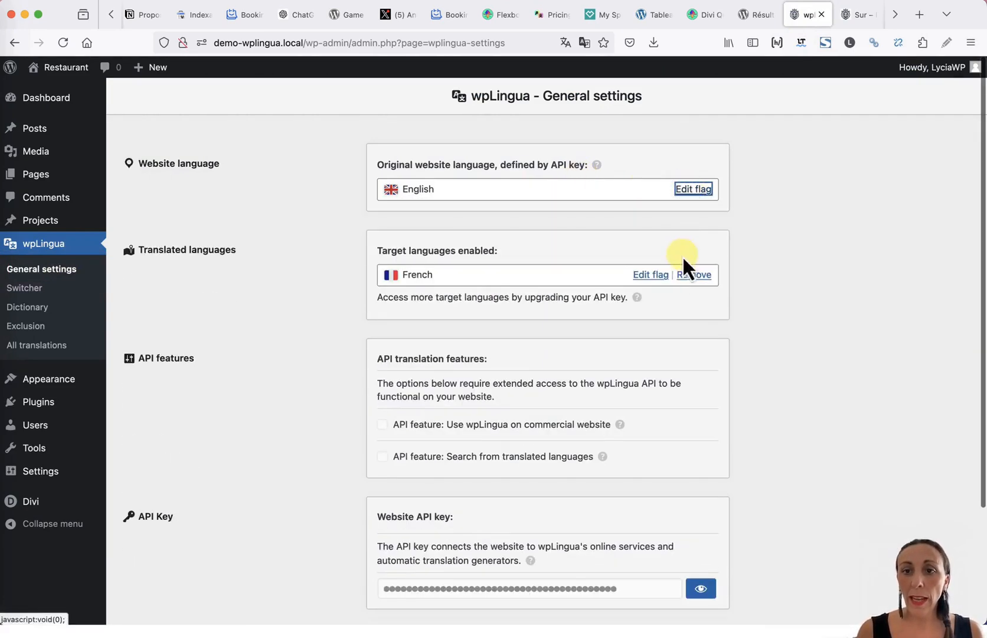
mouse_move(24, 288)
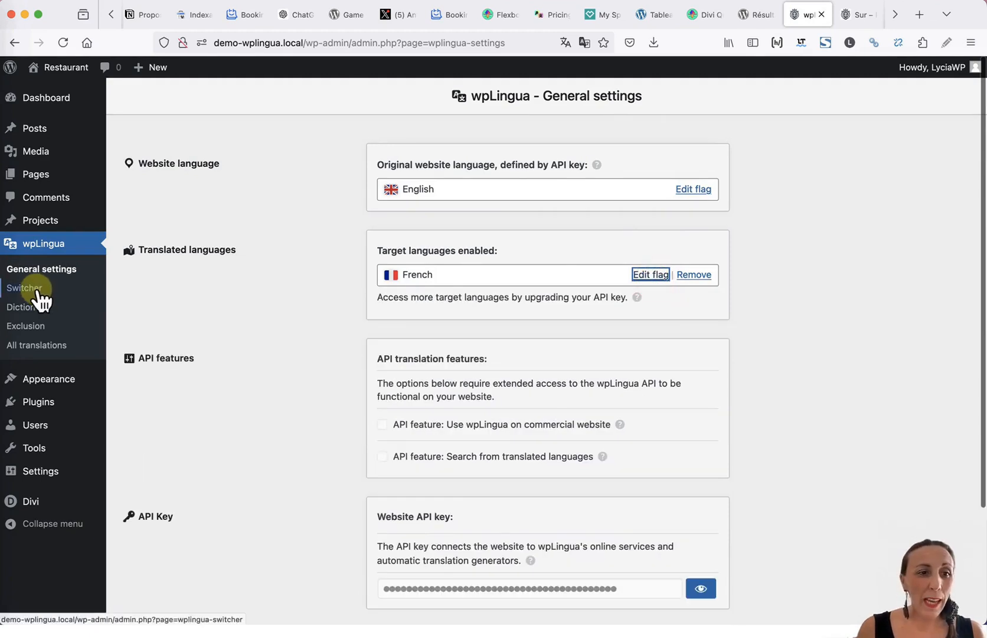
Set the switcher's layout and language-name display, with automatic insertion at Bottom center.
click(25, 288)
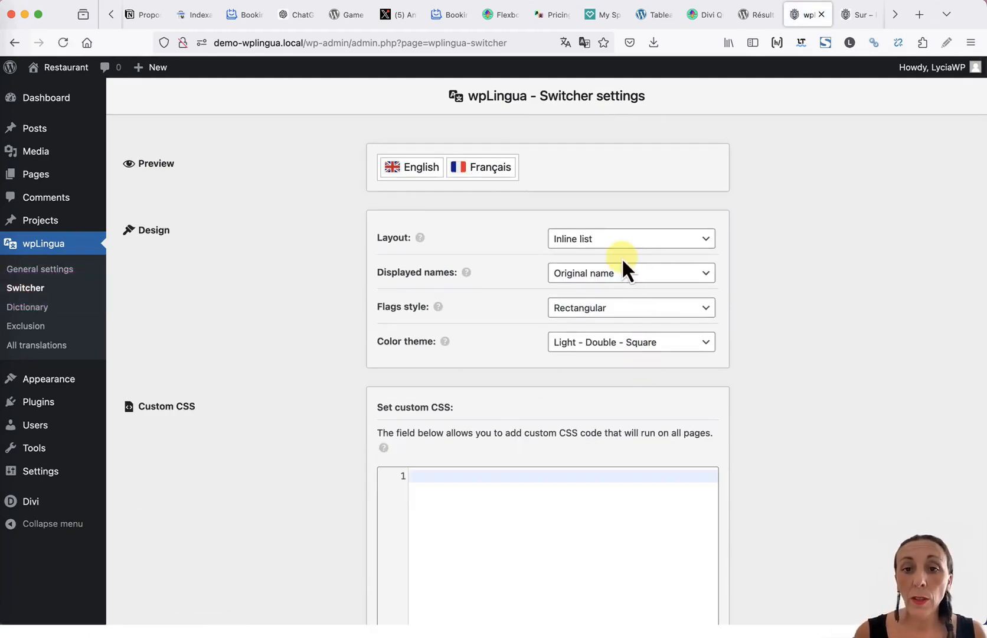
click(631, 238)
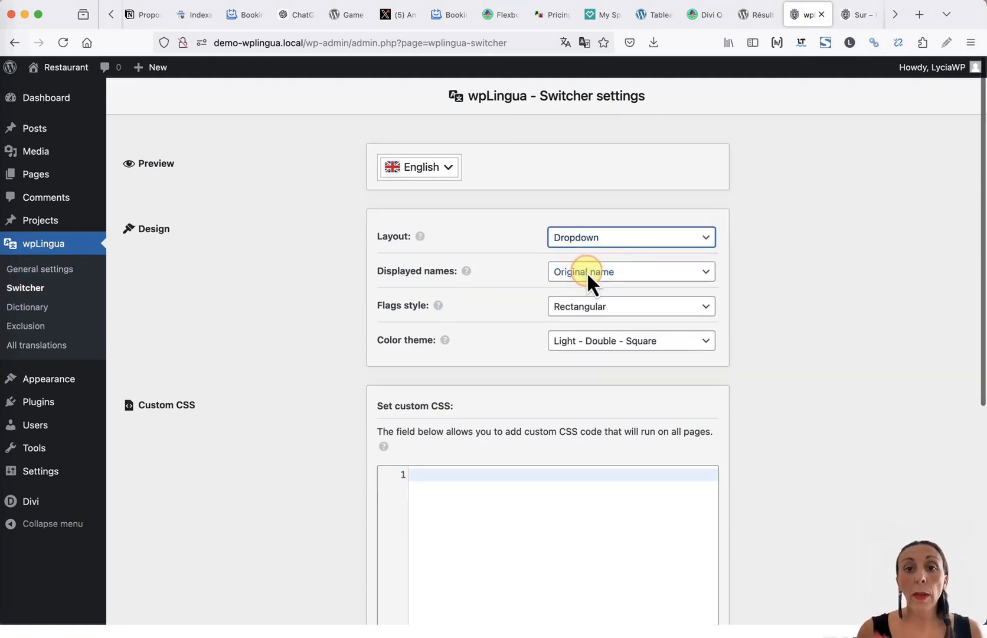
click(632, 271)
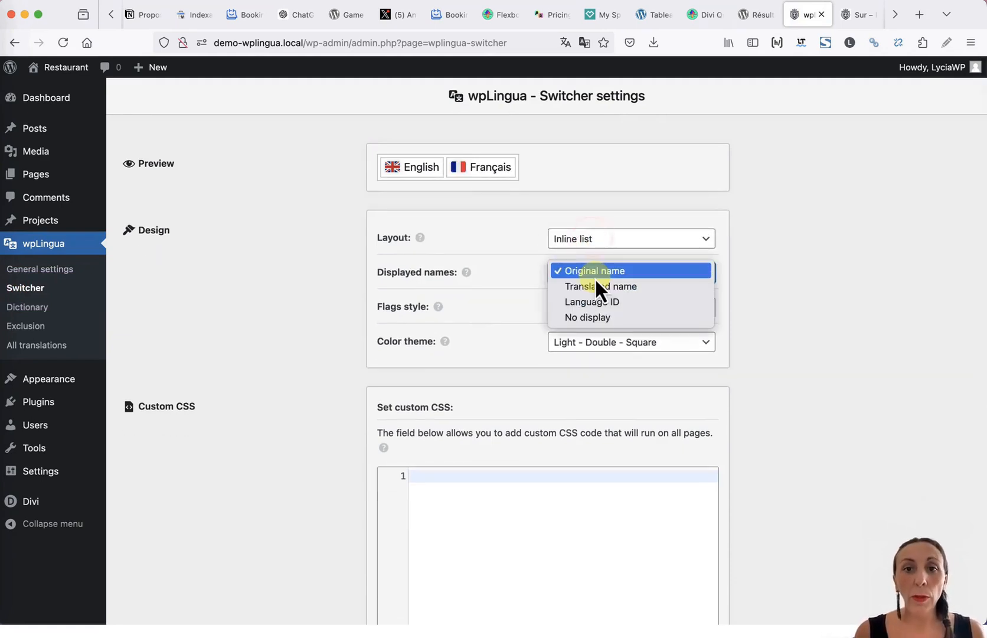
click(594, 270)
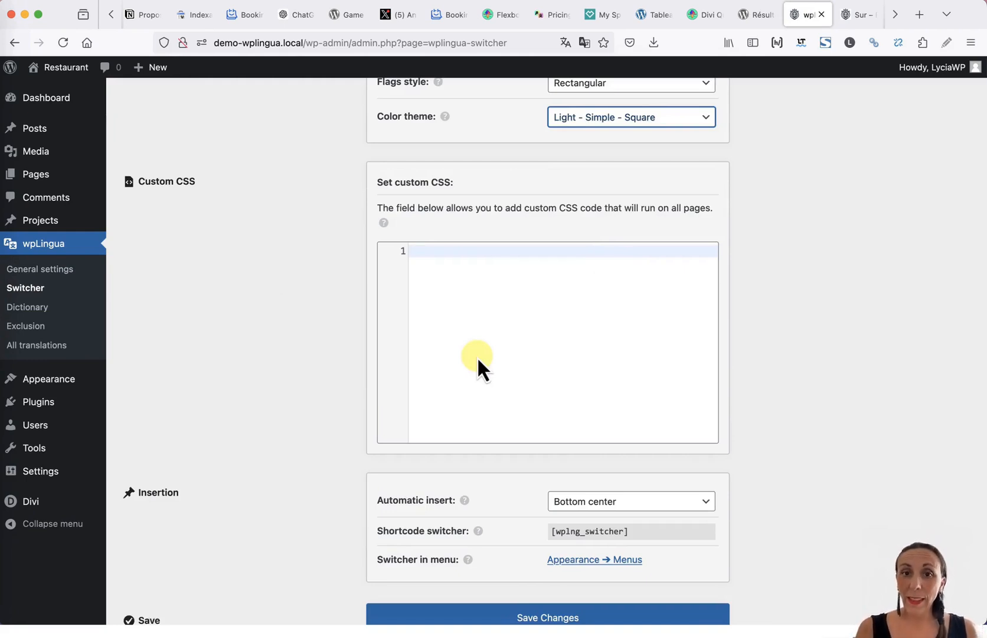
scroll(down, 3)
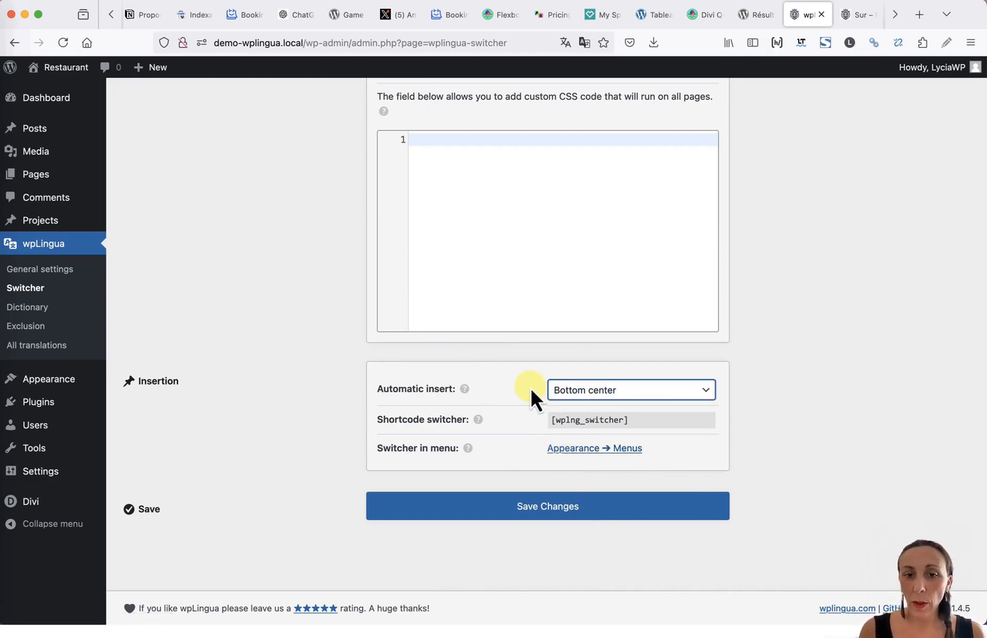
click(632, 389)
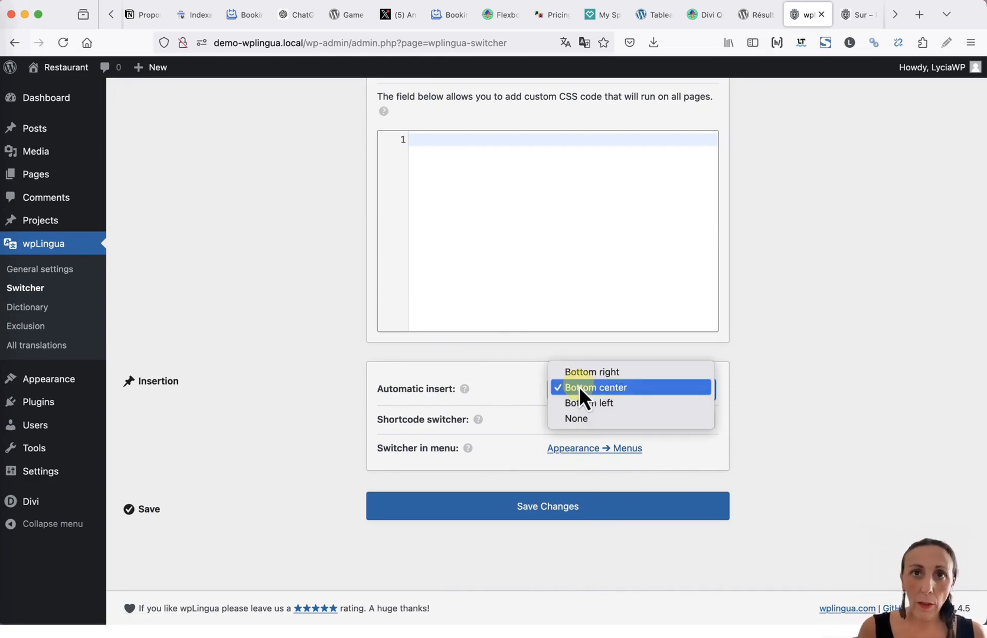
mouse_move(582, 434)
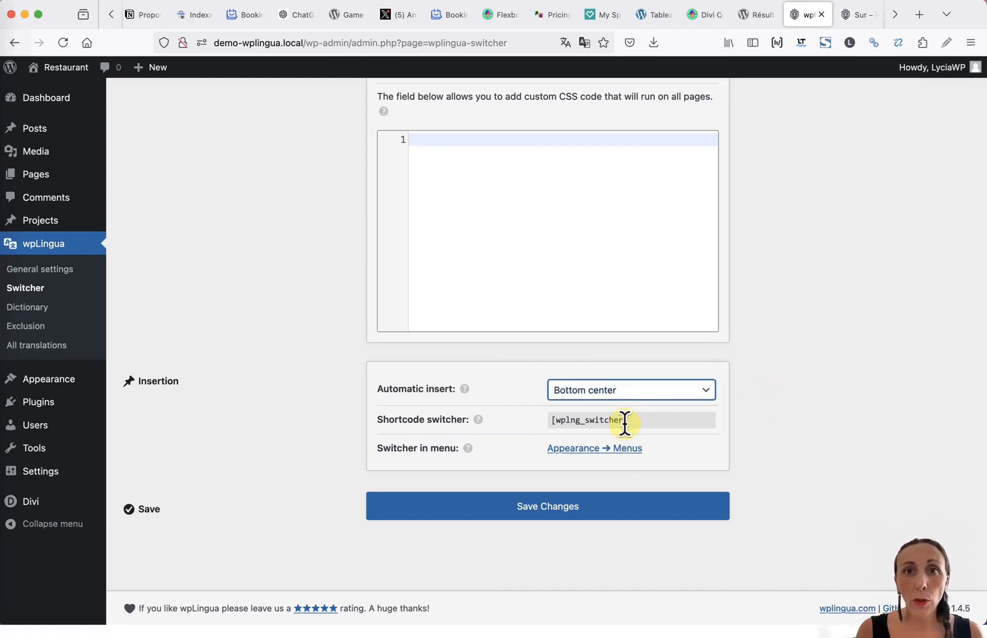
mouse_move(478, 447)
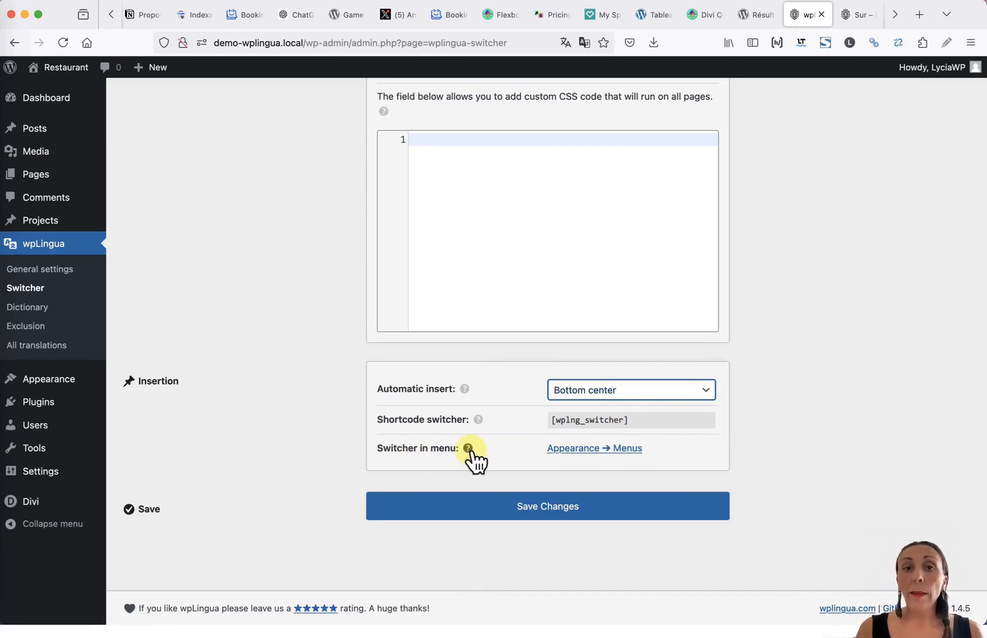
mouse_move(529, 468)
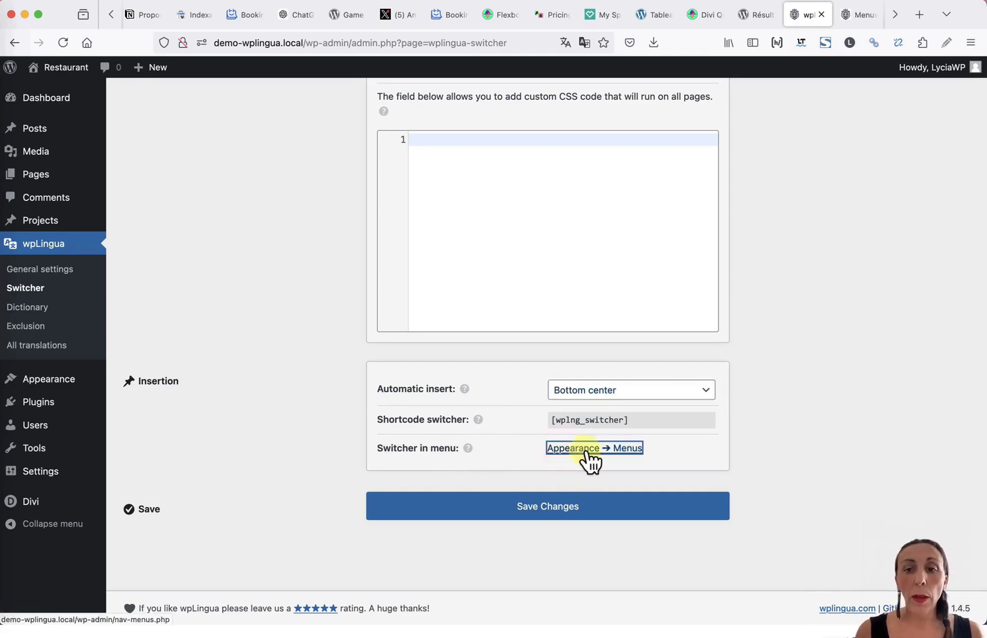
Add the wpLingua language switcher to the primary menu in Appearance > Menus.
click(595, 448)
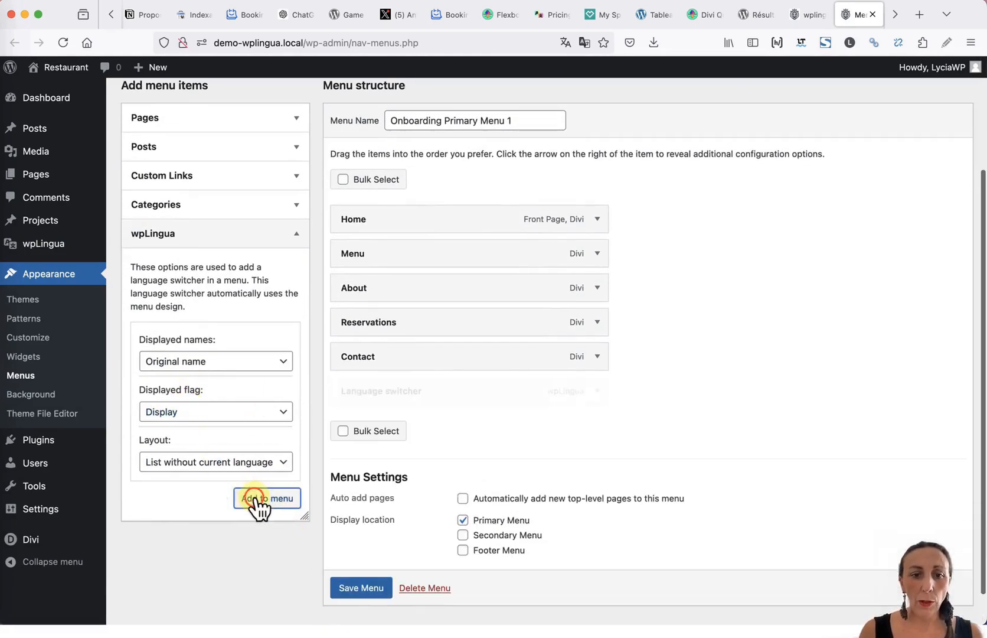
click(266, 498)
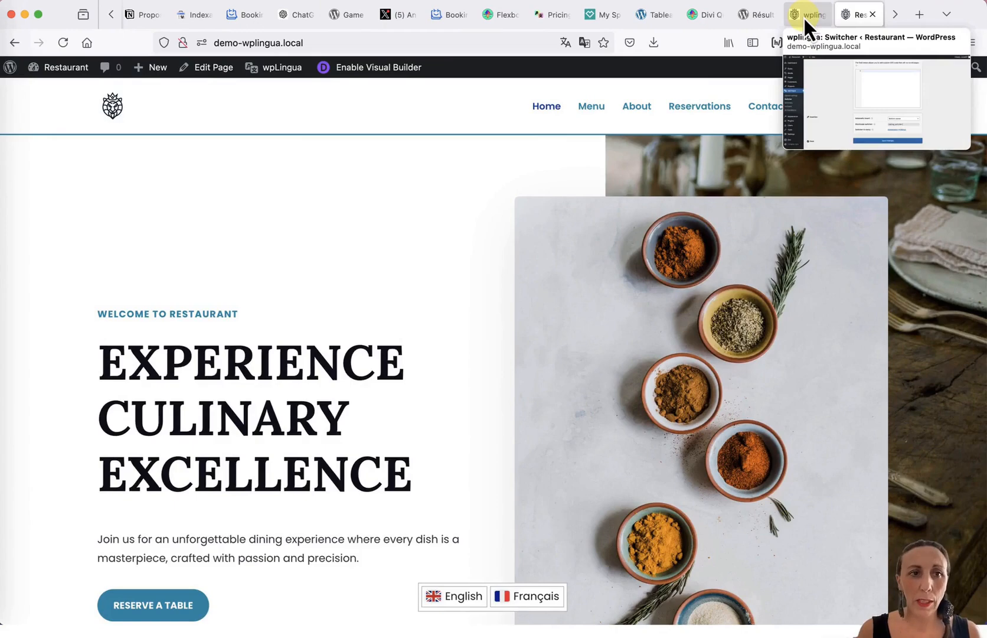
Look over the Dictionary and Exclusion pages, then open All translations.
click(29, 307)
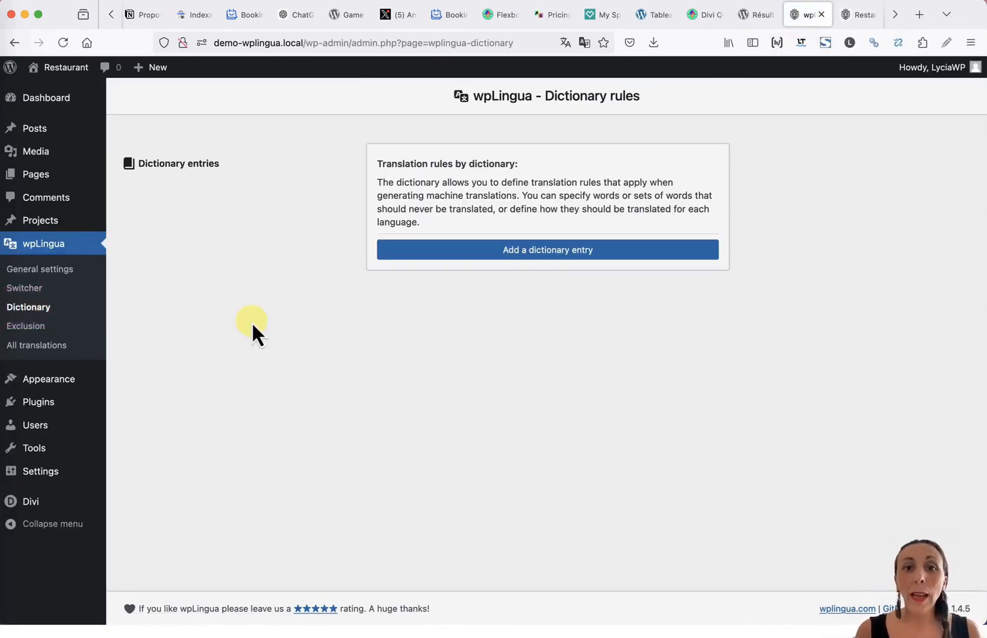
click(26, 326)
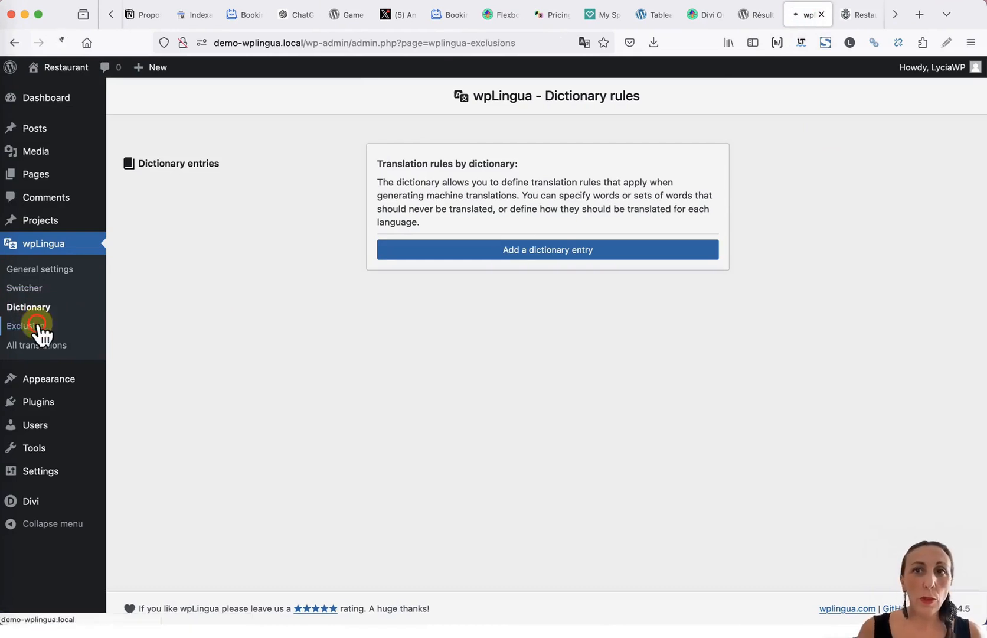
click(26, 326)
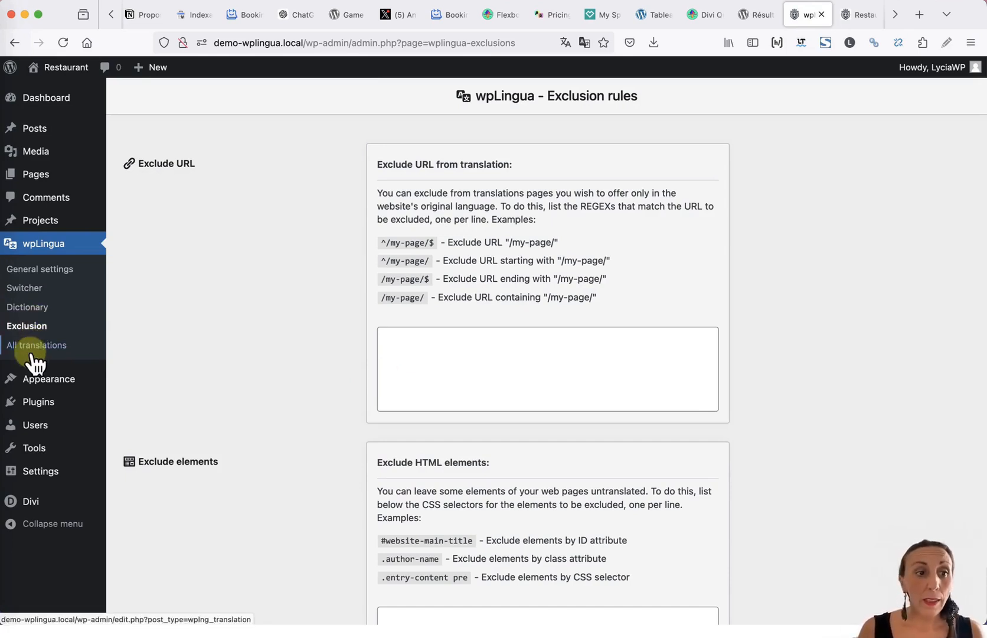
click(37, 345)
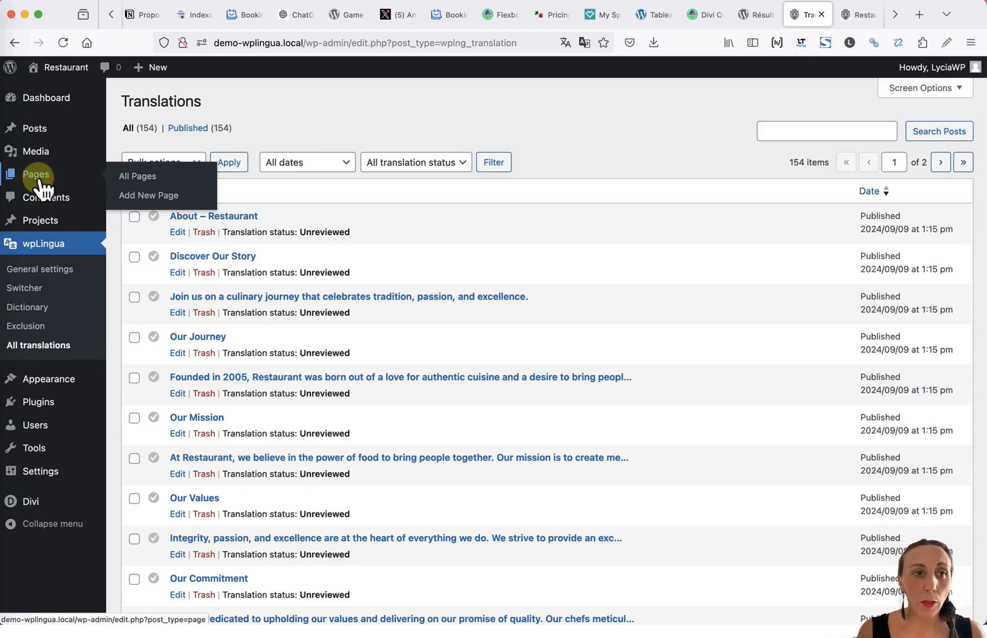
Open the 'Our Journey' entry and select its French text 'Notre voyage' for editing.
click(137, 176)
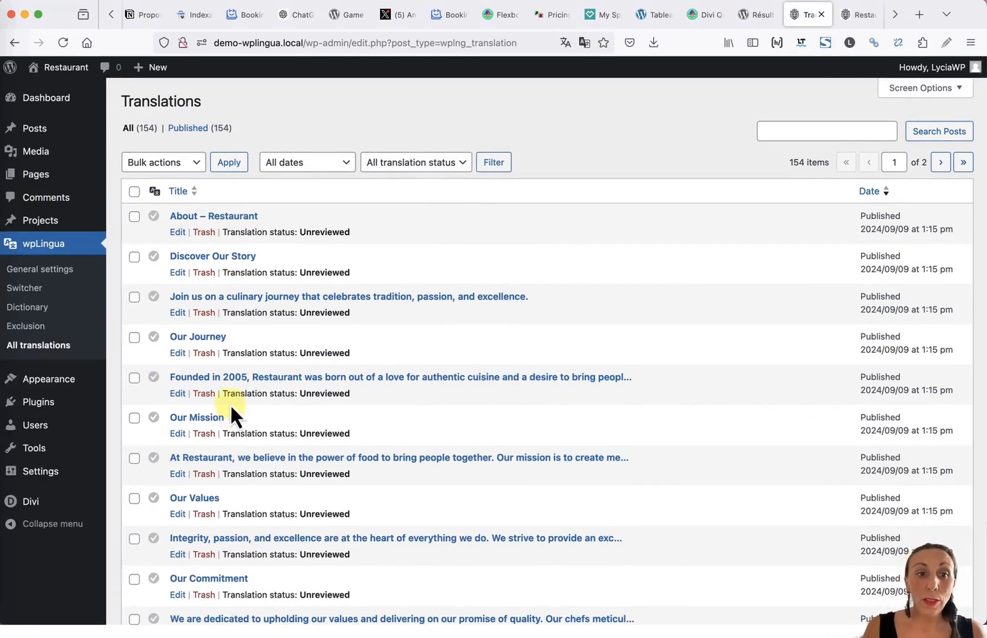
click(198, 337)
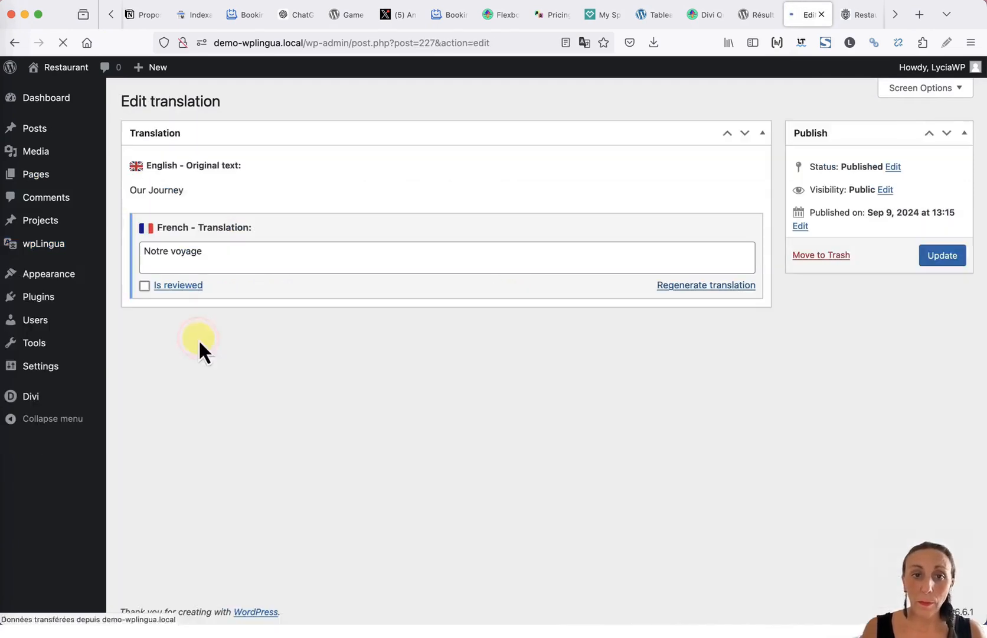
click(211, 252)
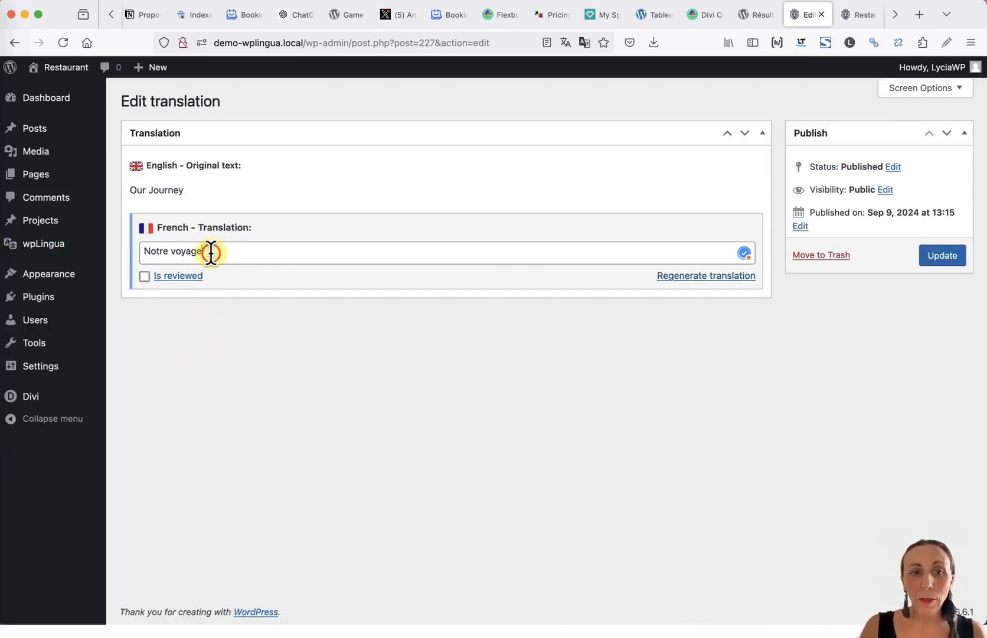
click(144, 276)
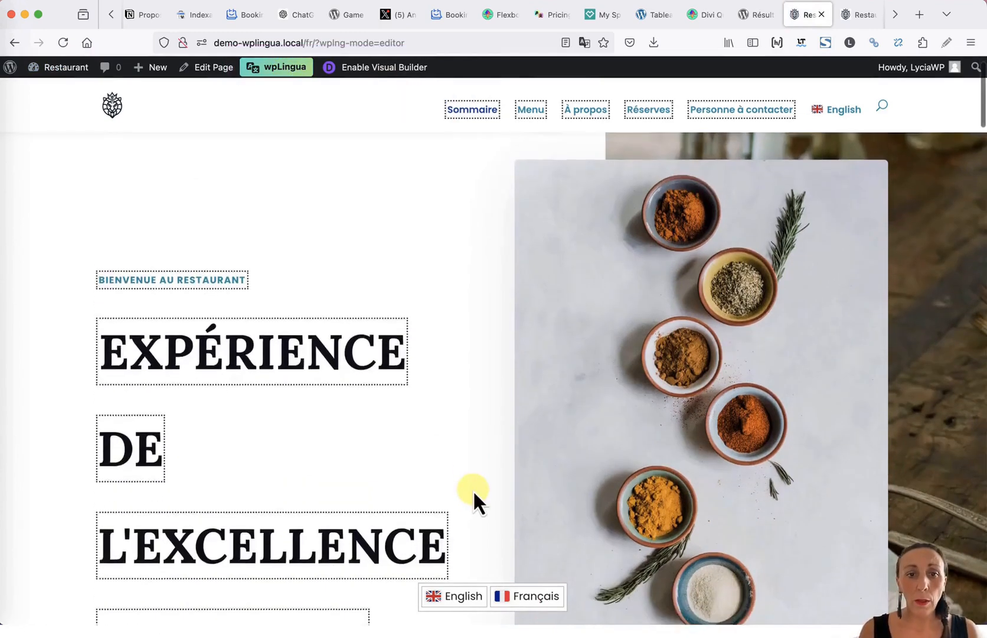
Retranslate the Home menu item from 'Sommaire' to 'Accueil' and return to the page.
scroll(down, 3)
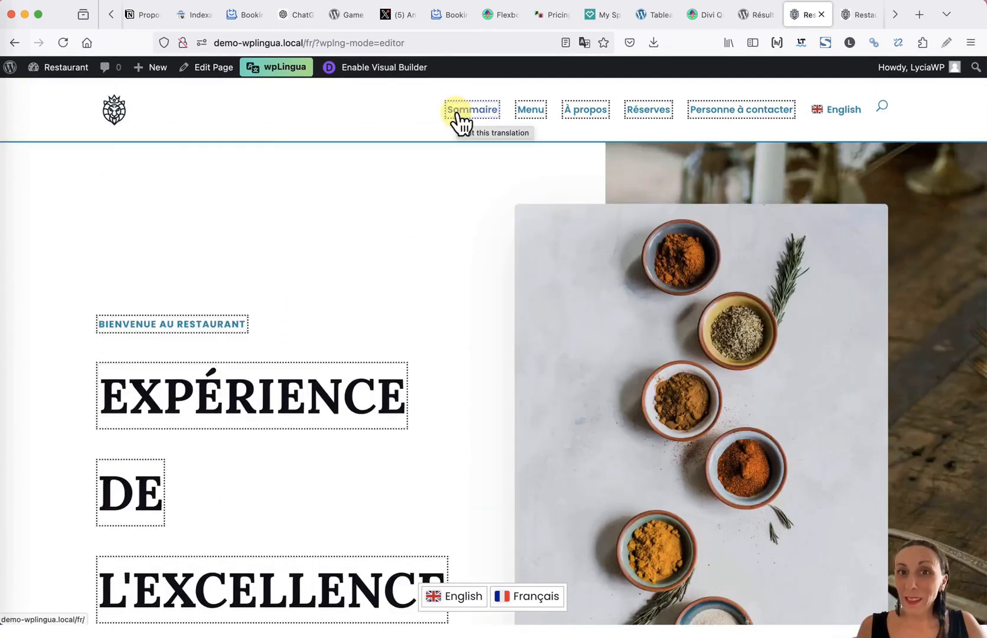
click(473, 110)
text(Accueil)
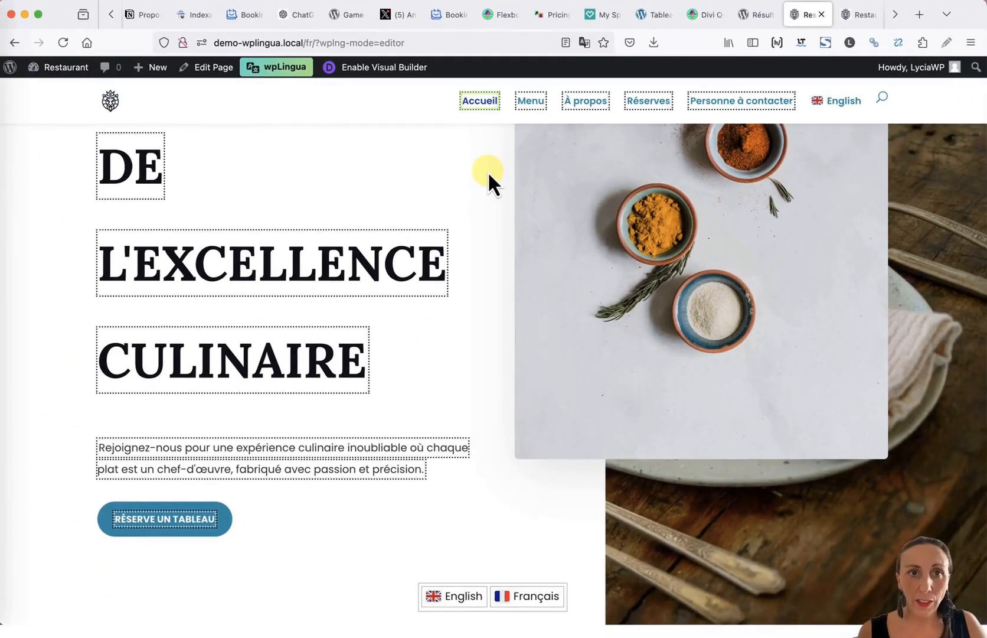
click(276, 67)
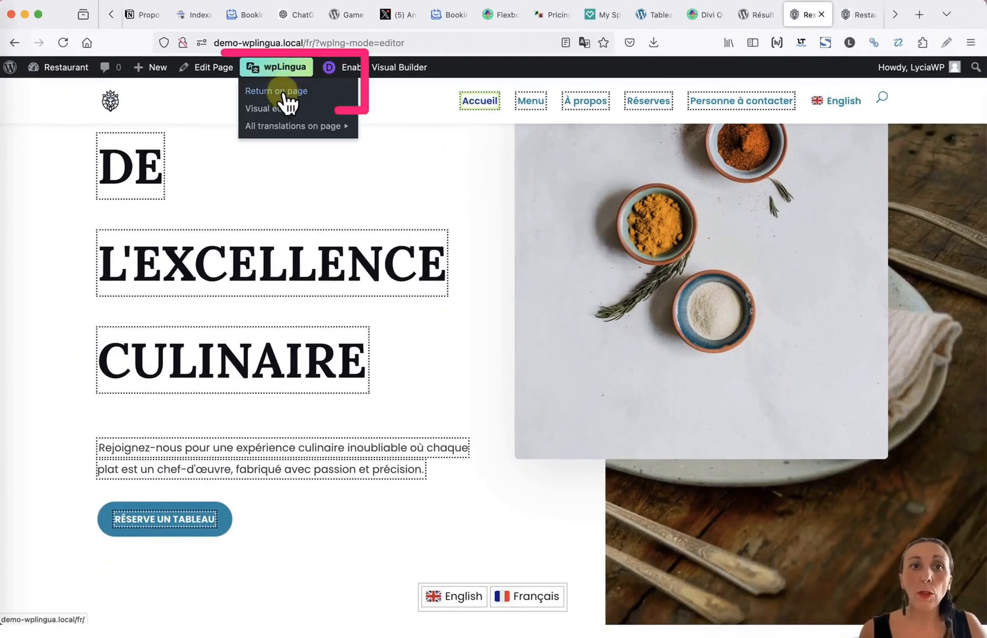
click(276, 91)
text(hreflang)
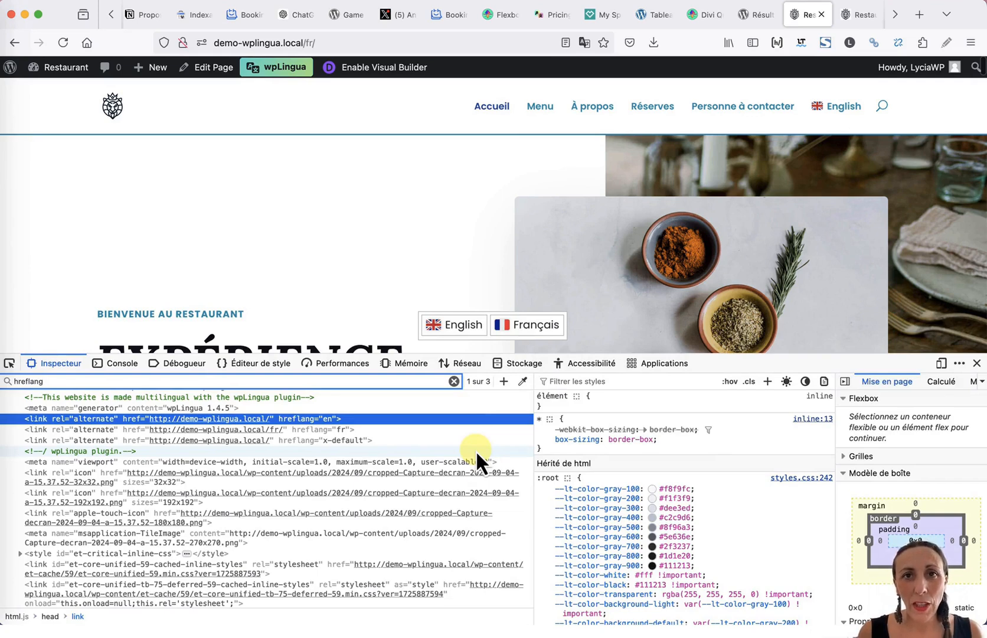
mouse_move(432, 449)
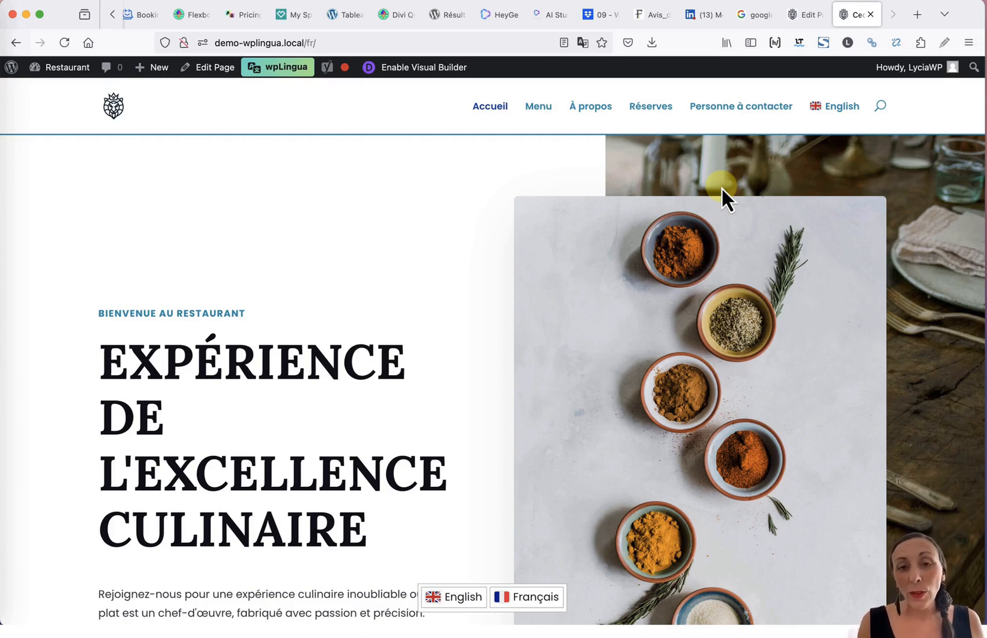
mouse_move(669, 161)
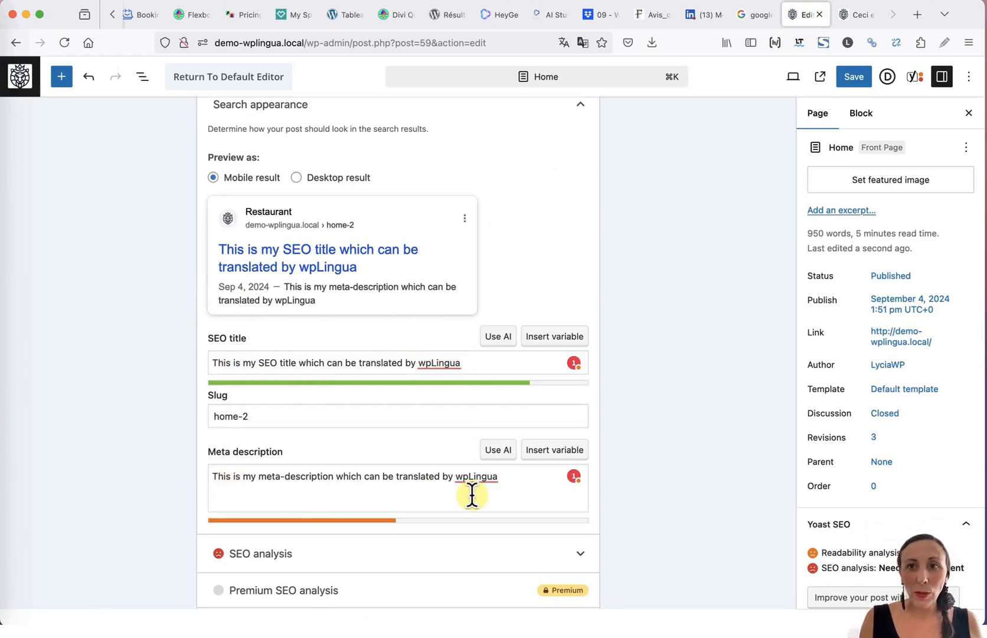
mouse_move(770, 387)
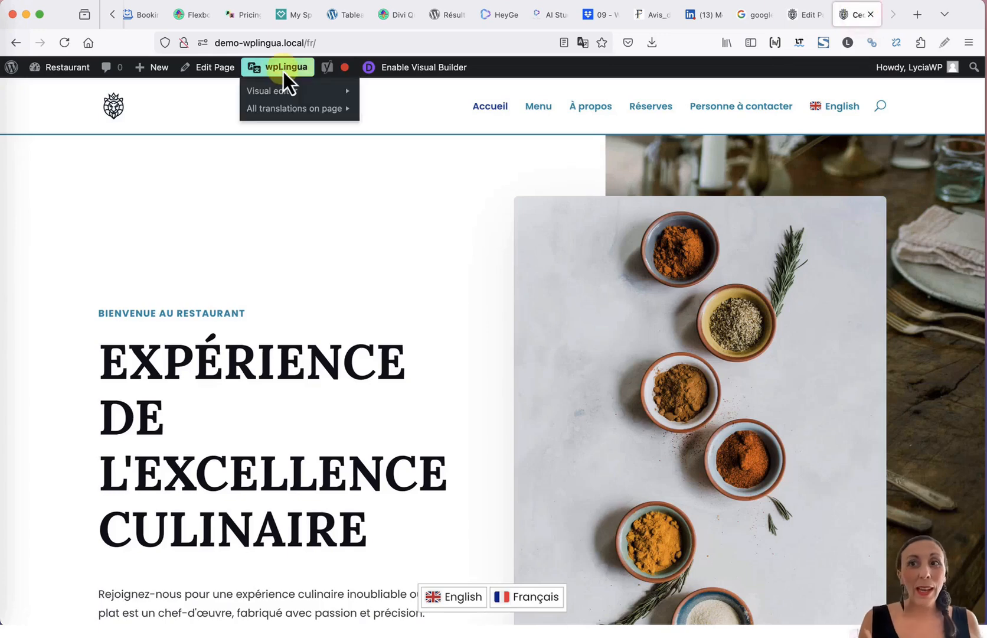
mouse_move(296, 109)
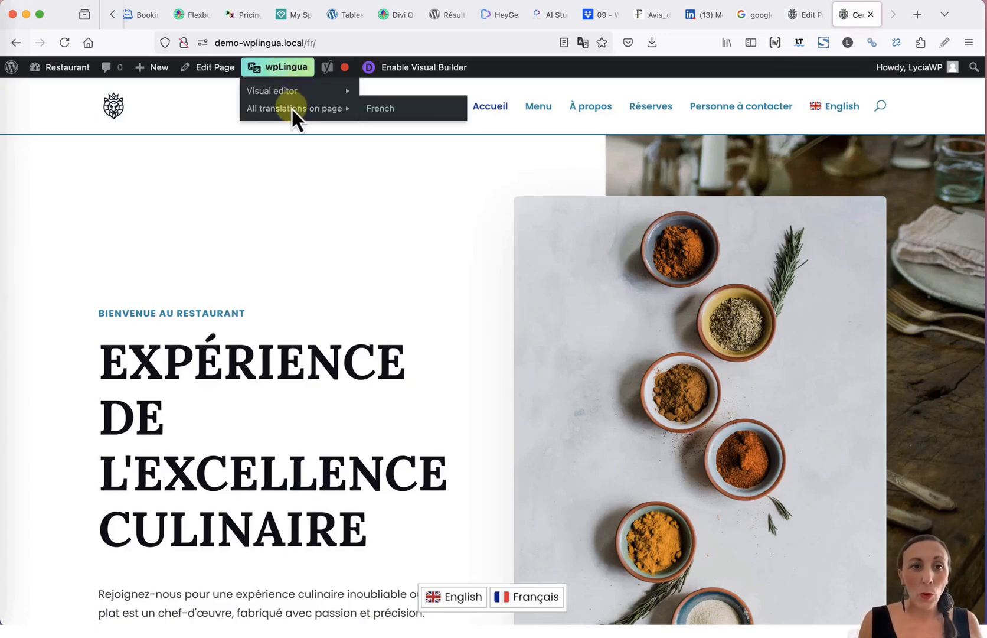
mouse_move(400, 108)
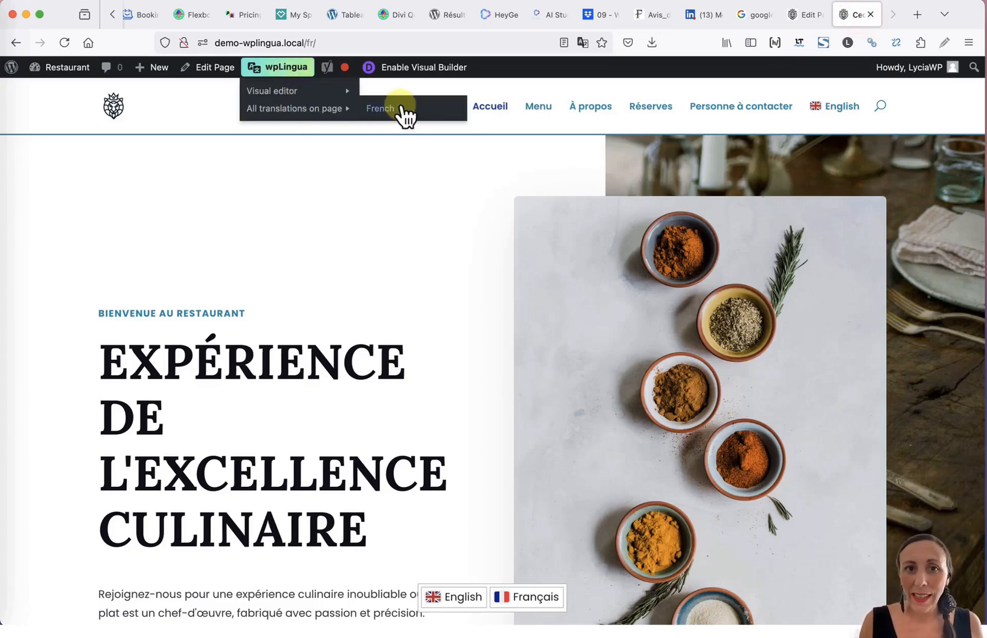
Open wpLingua's French translation list for the homepage, including SEO title and meta description.
click(380, 108)
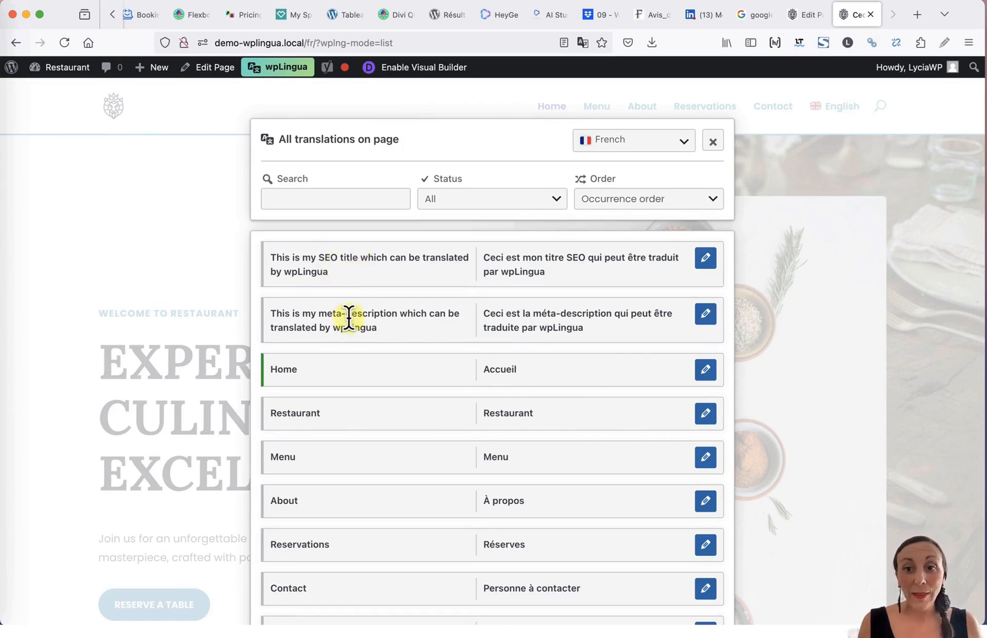
Close the All translations on page panel to return to the French homepage.
click(705, 258)
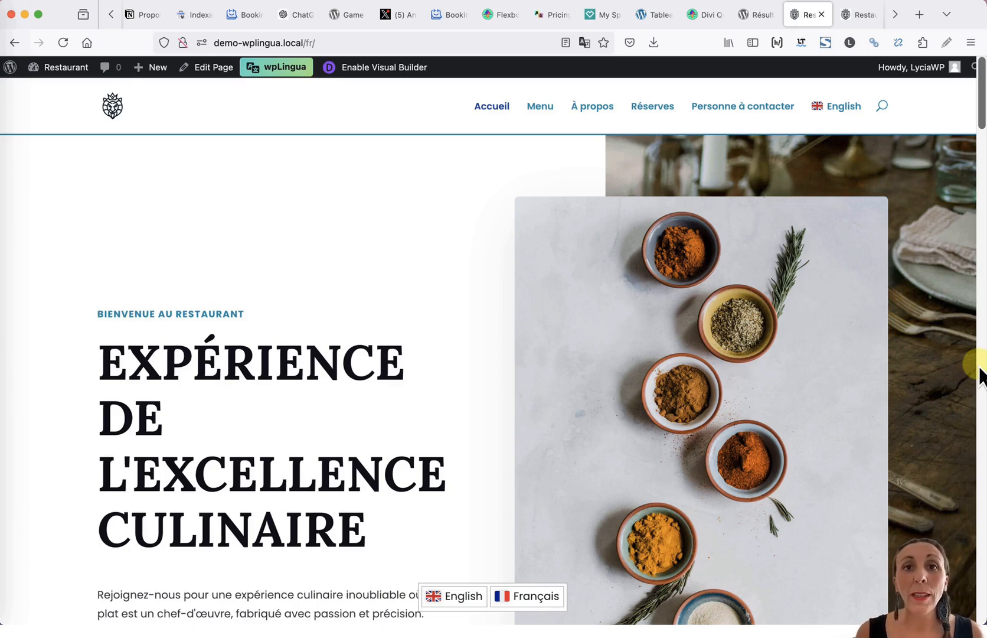
mouse_move(817, 95)
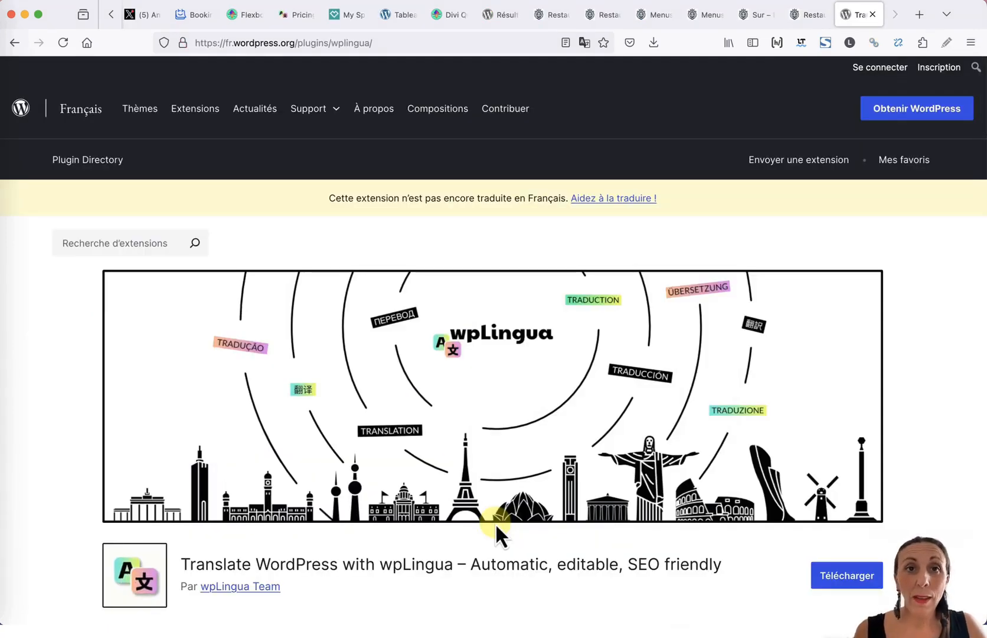
Scroll the fr.wordpress.org wpLingua plugin page down to its SEO-friendly features list.
scroll(down, 3)
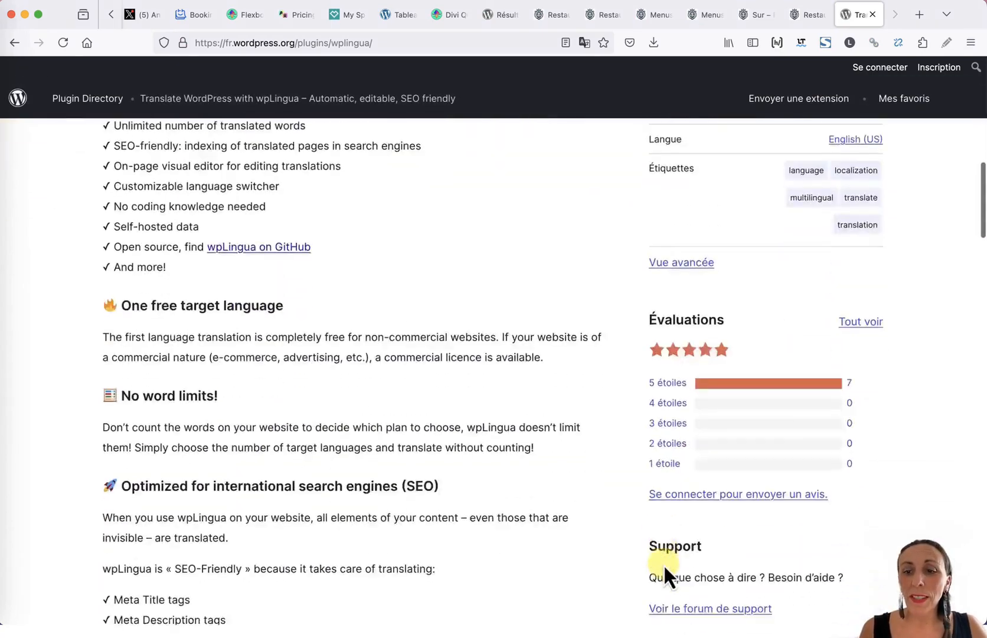
scroll(down, 3)
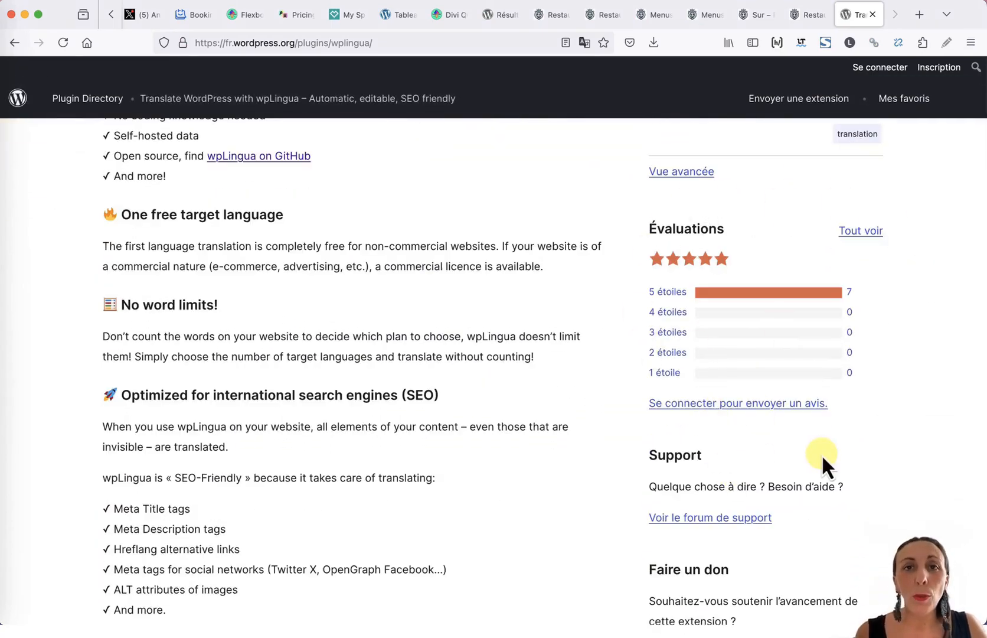